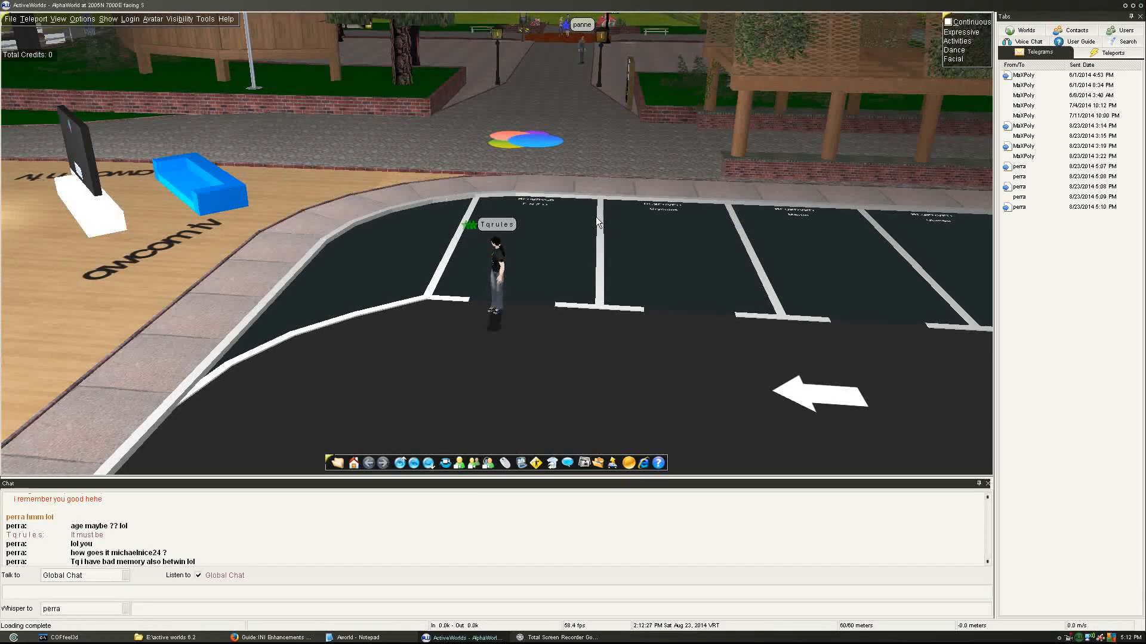
mouse_move(358, 72)
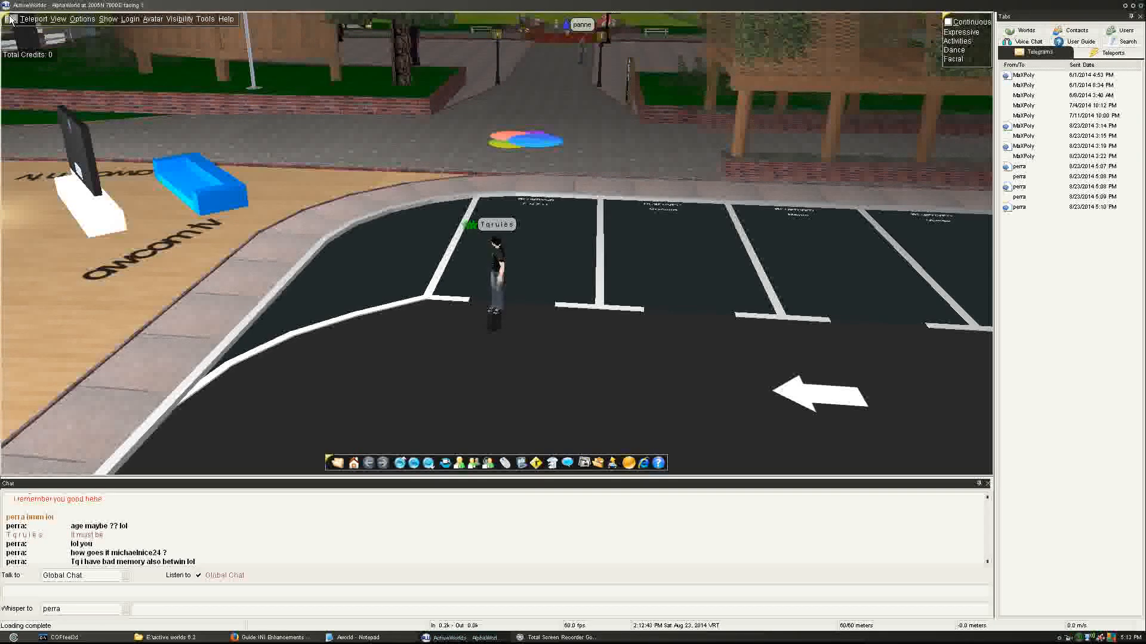
- Show the File menu's Start with Windows, Minimize to tray and Exit options
click(11, 19)
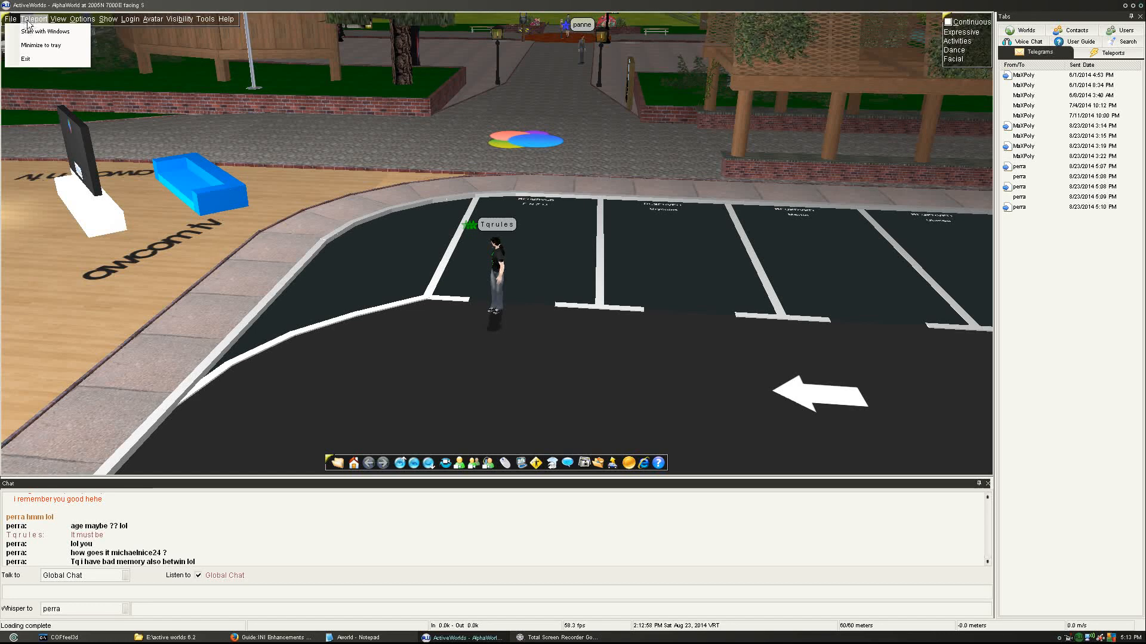
- Review the Teleport menu's set-home and remember-location entries, then show the View camera options
click(34, 18)
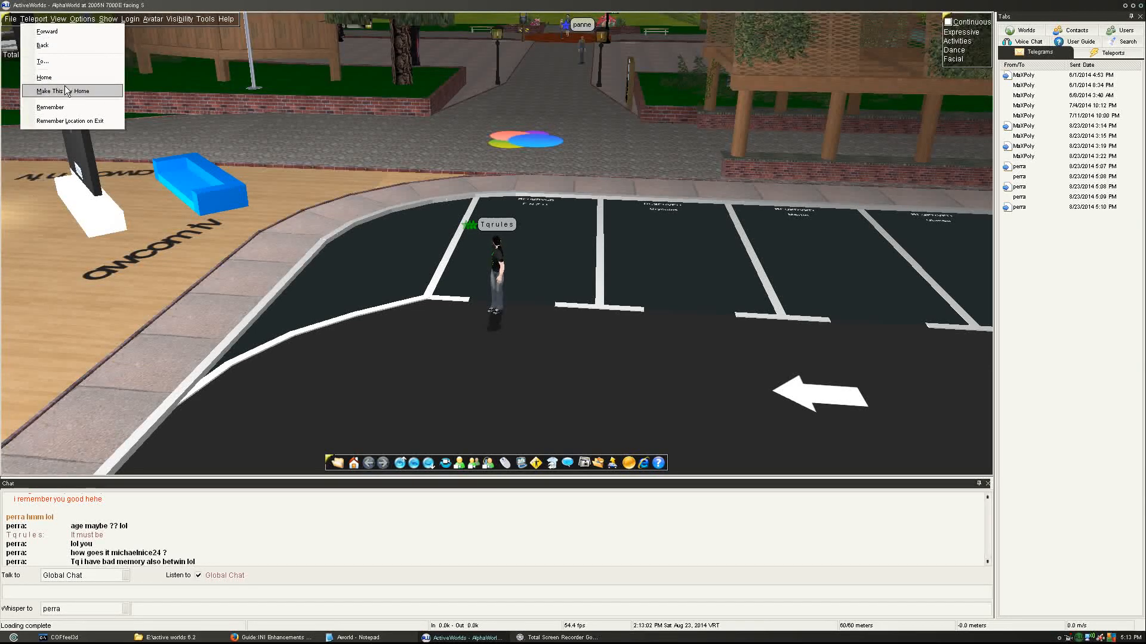
mouse_move(72, 121)
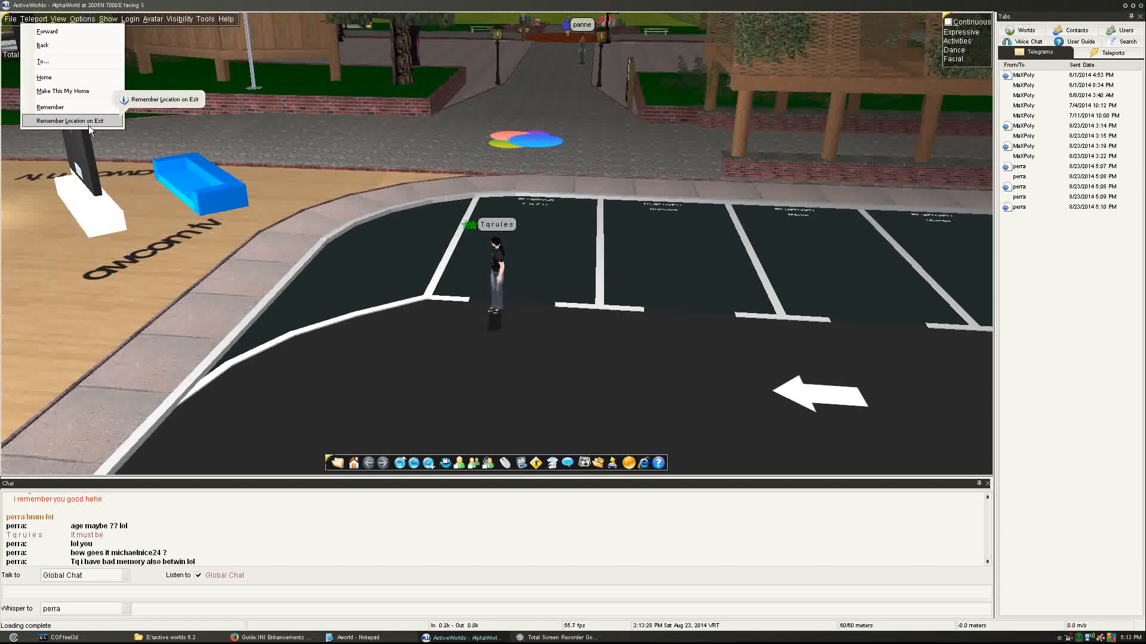
click(58, 19)
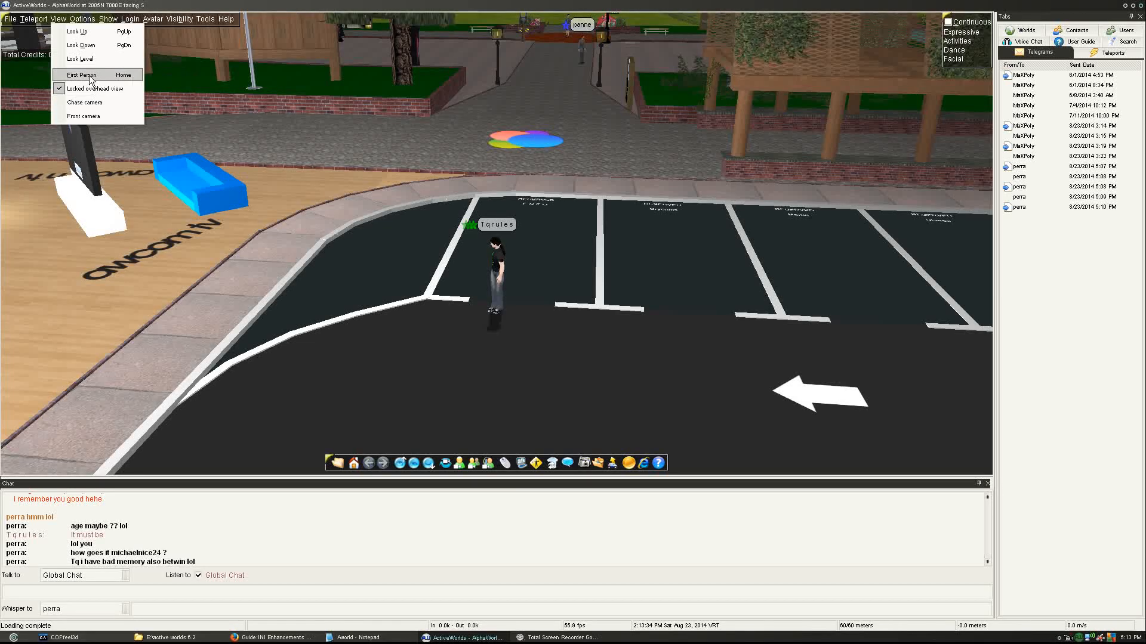
mouse_move(91, 88)
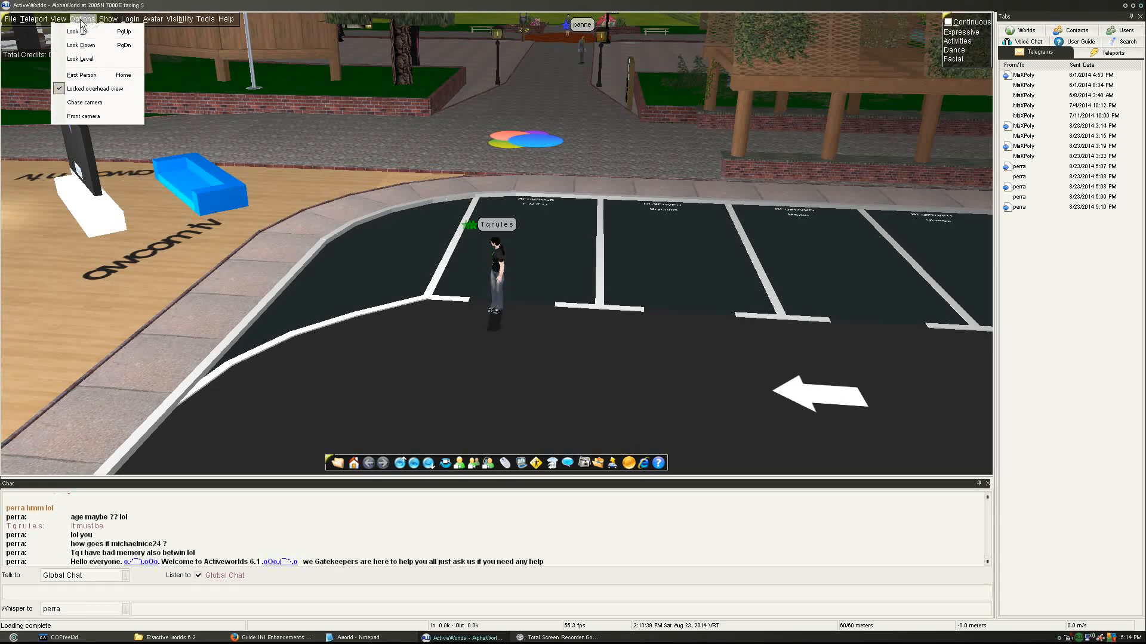
- Browse the Options menu and Configure Controls, then reopen Options and show the Citizen avatar list
click(82, 19)
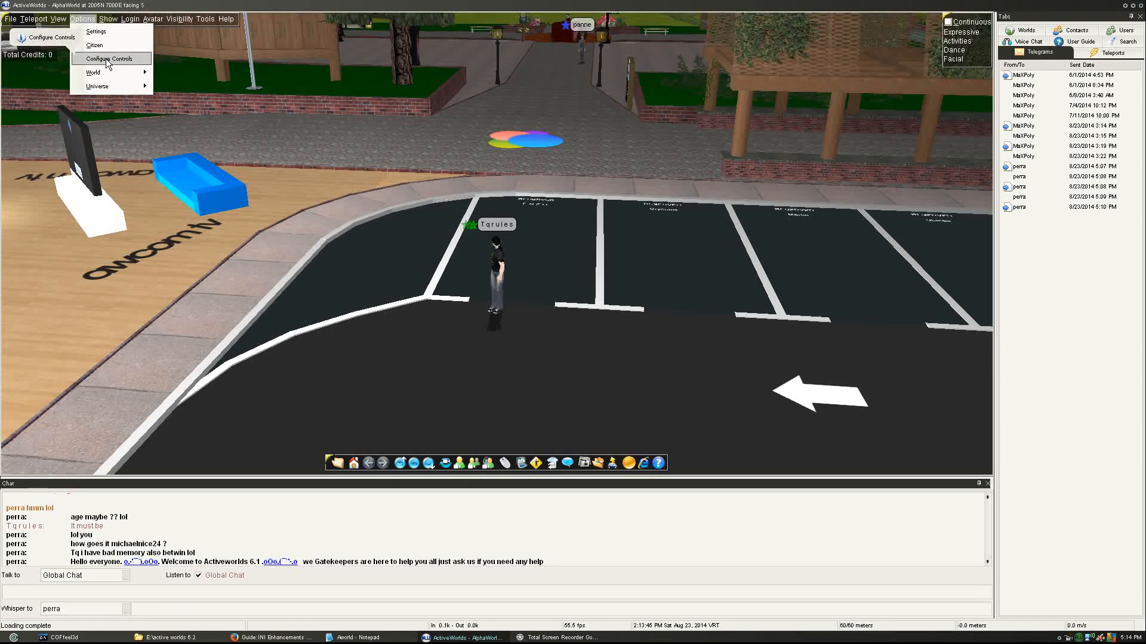
click(109, 59)
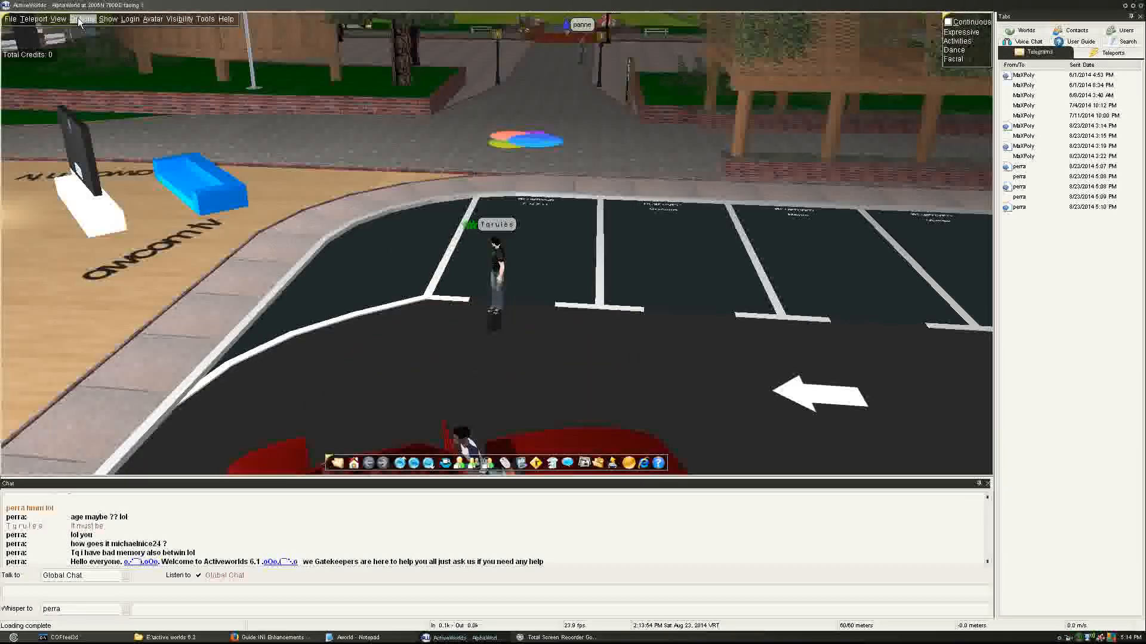
click(82, 19)
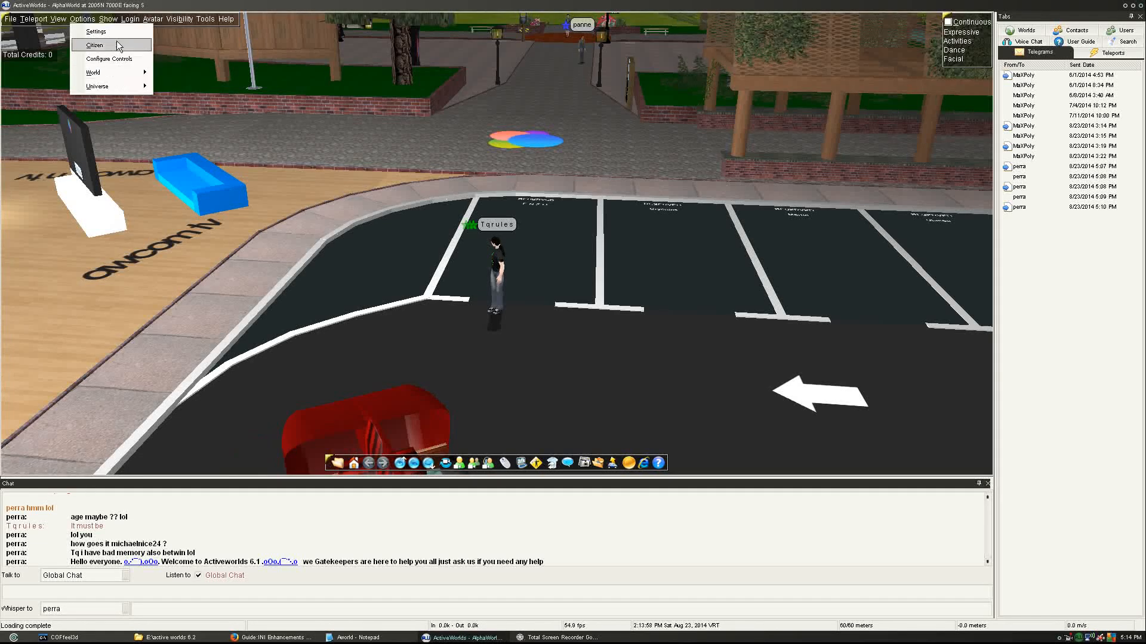
click(57, 19)
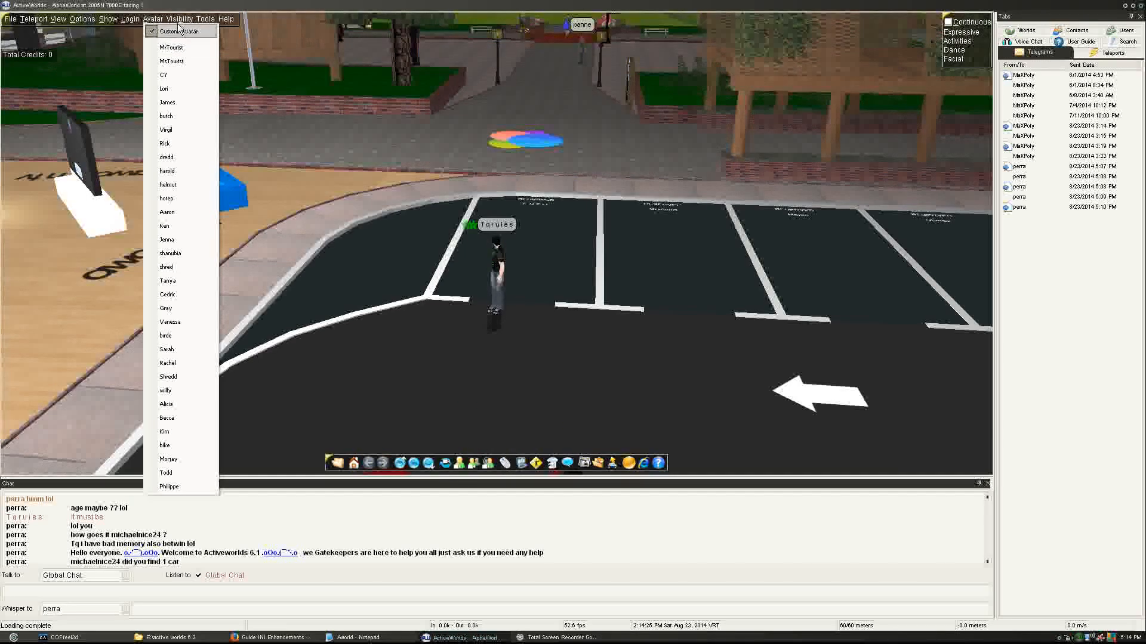
- Browse the Avatar menu and the Visibility menu, leaving 60 meters checked
click(179, 18)
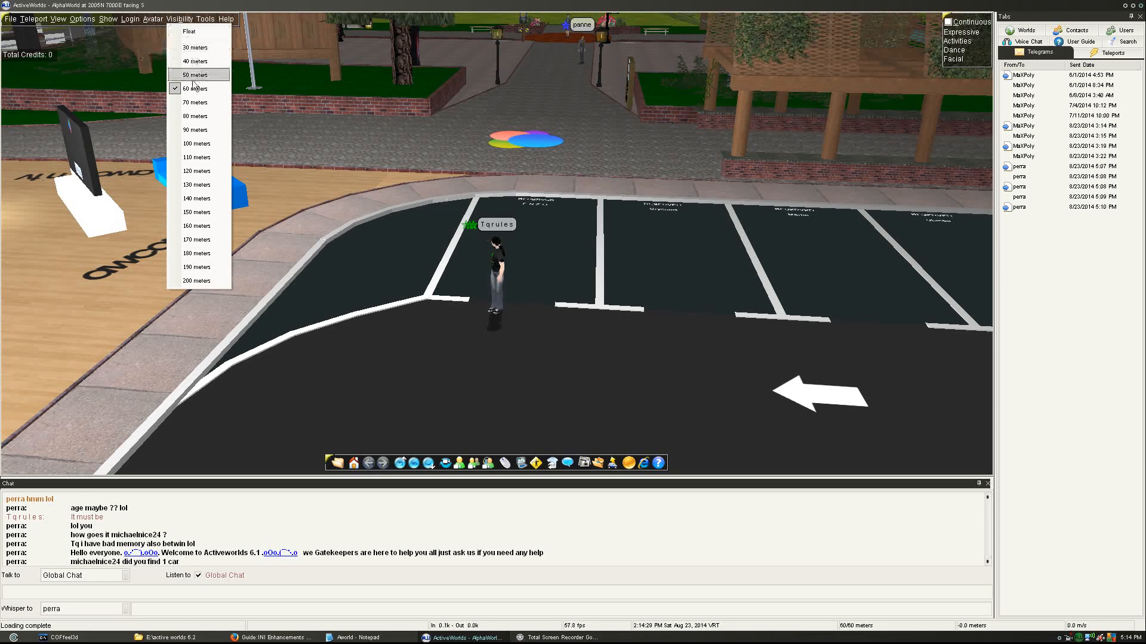
mouse_move(195, 280)
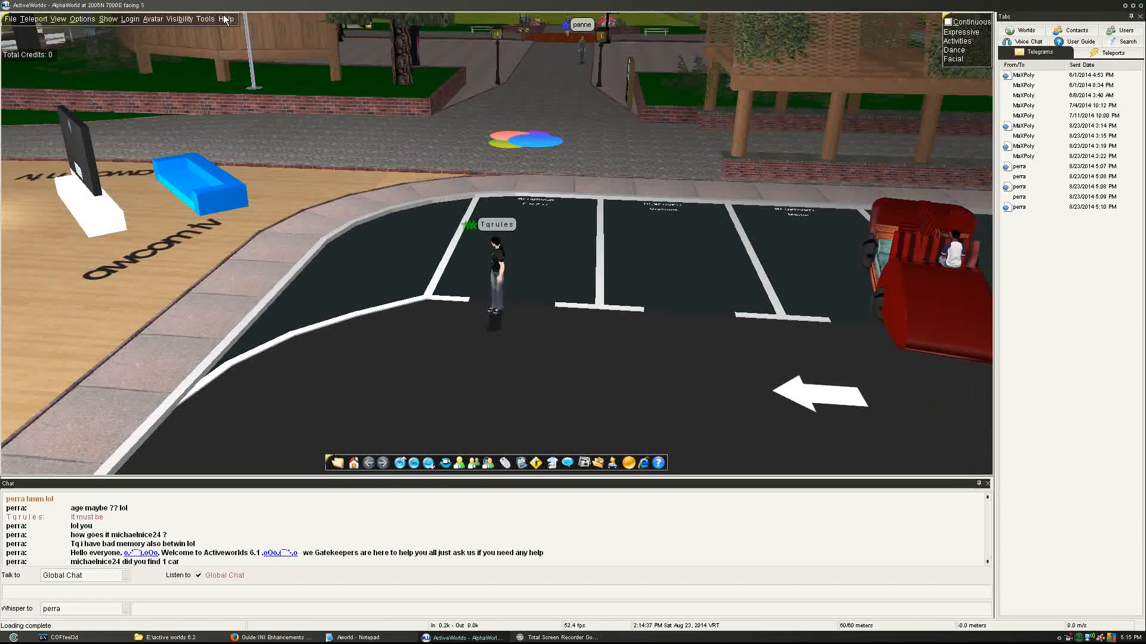
- Check the Help menu, then show the User Guide topic list in the Tabs panel
click(225, 18)
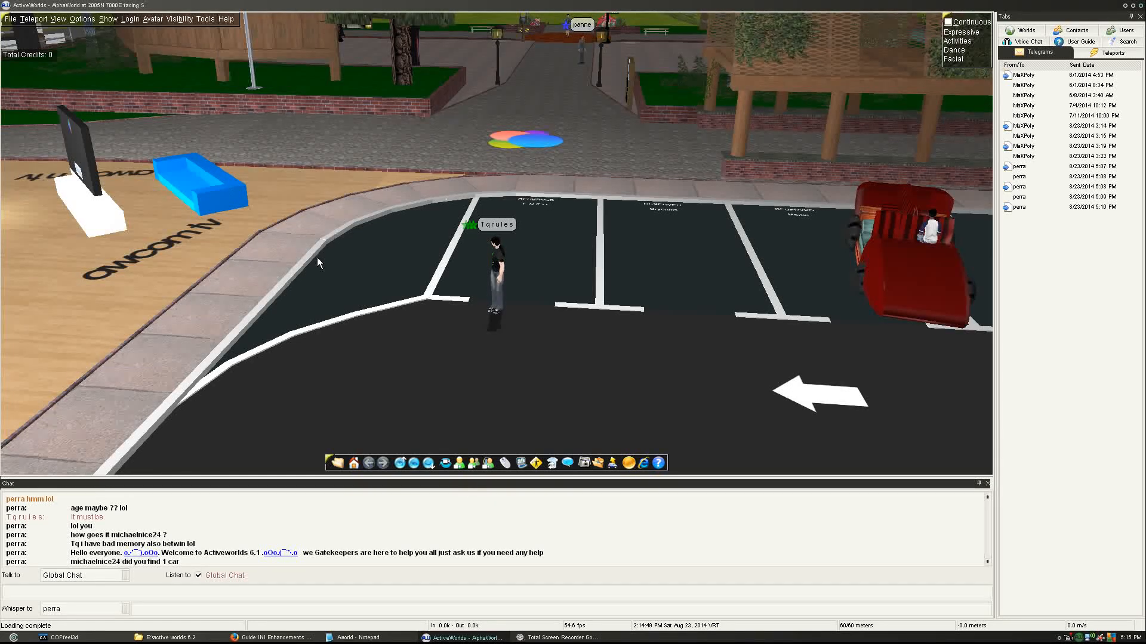
click(1075, 52)
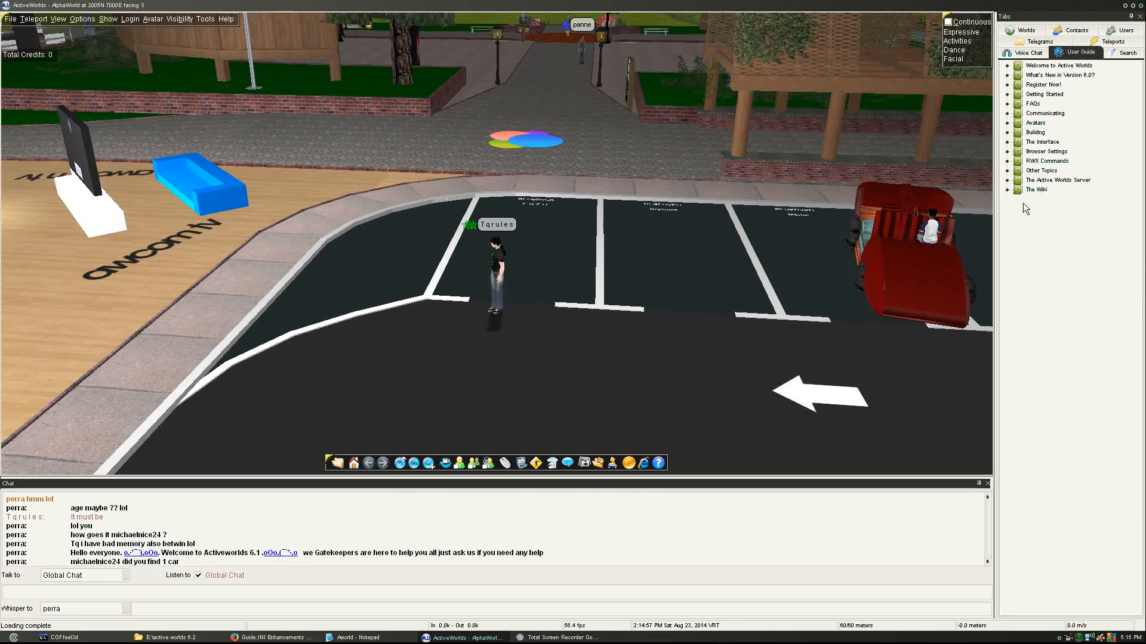
click(1046, 160)
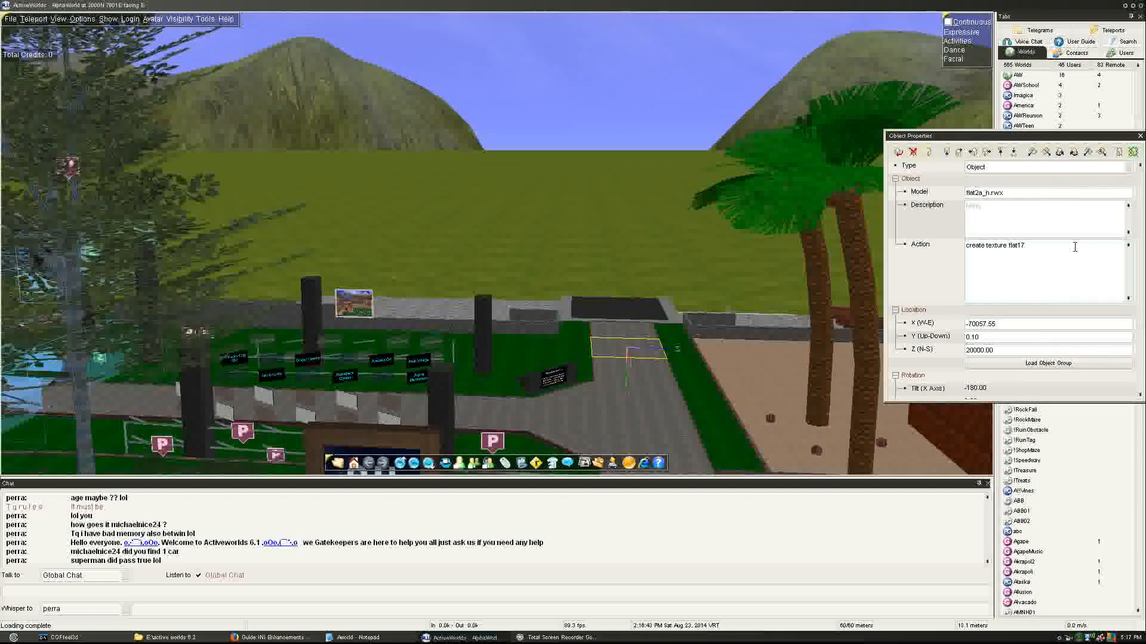
- Select the object's Action text, close Object Properties, and show the Options menu list
triple_click(996, 245)
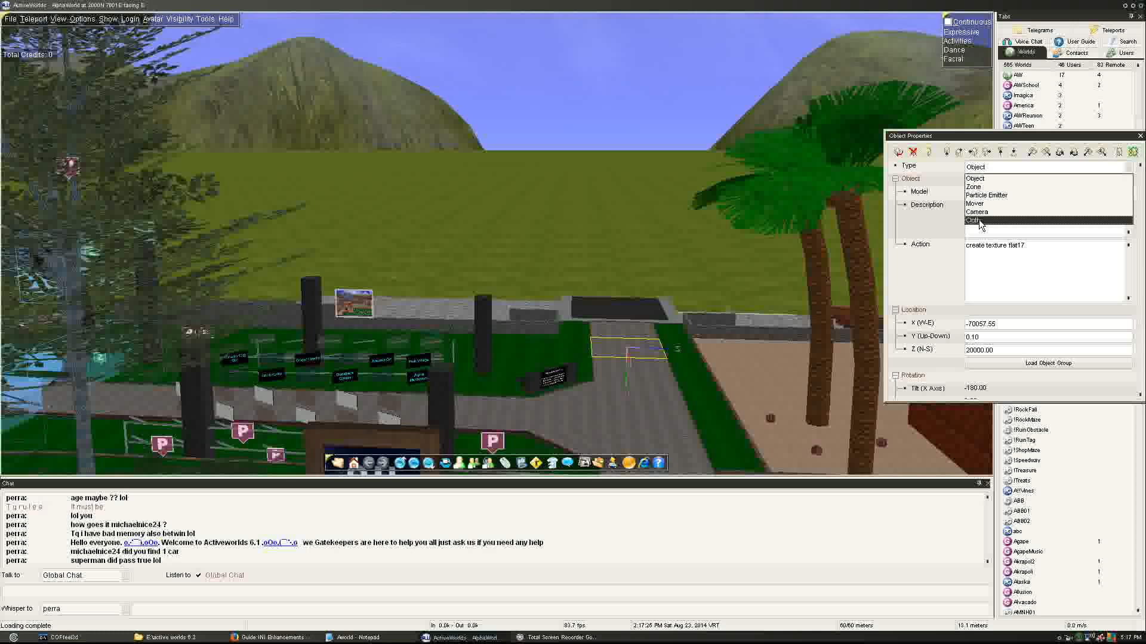
mouse_move(528, 235)
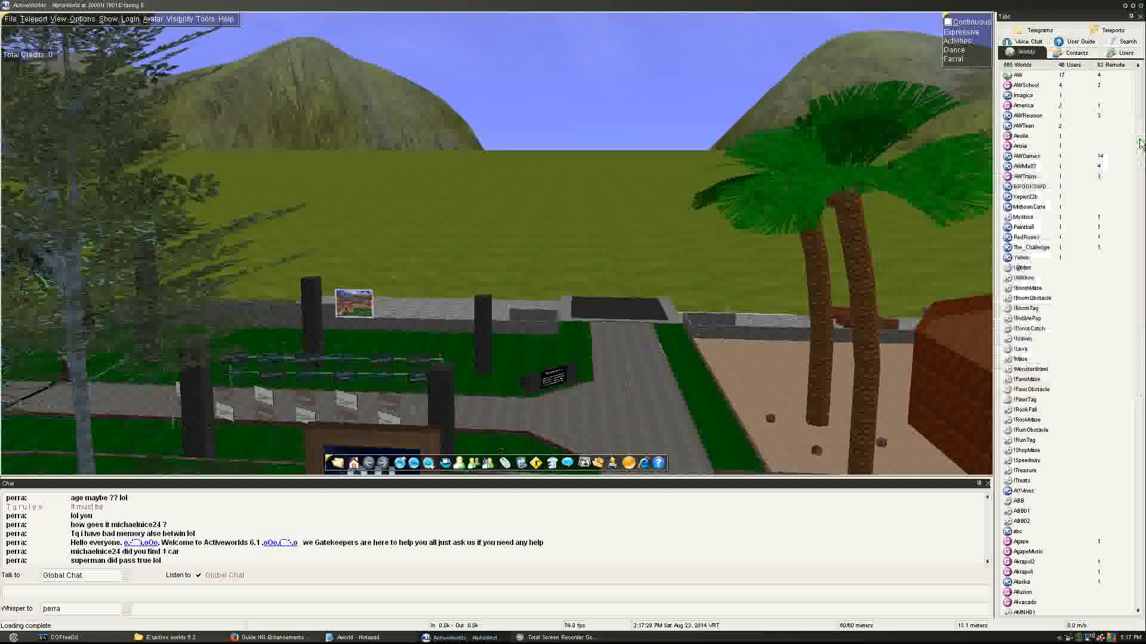
click(74, 19)
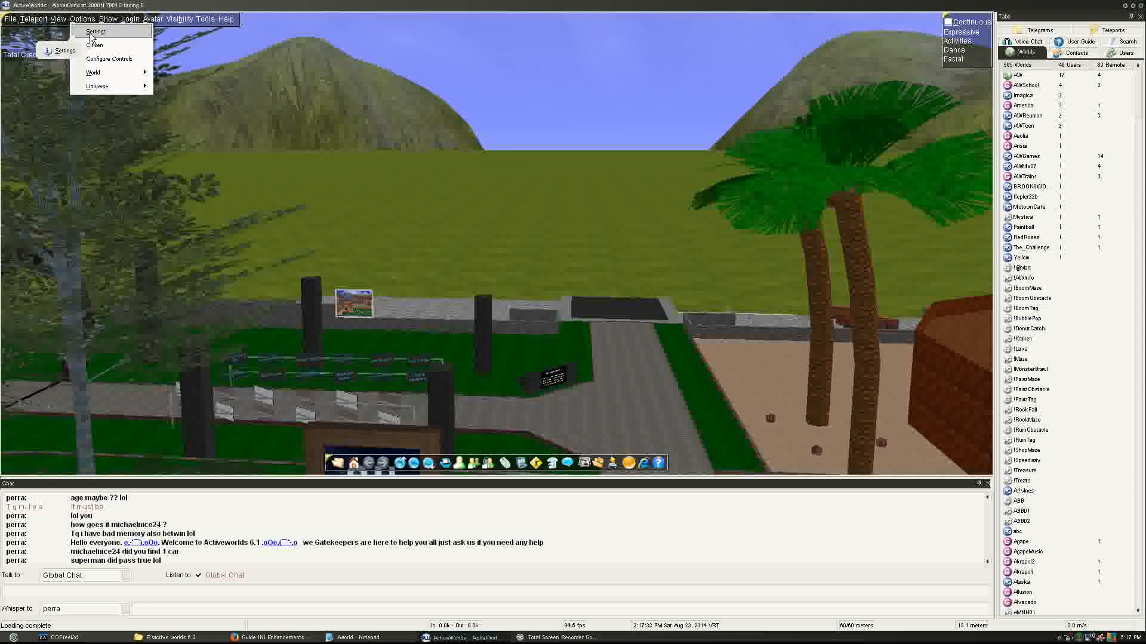
- Open Options > Settings on the Performance tab, with 25 fps and 60 m visibility
click(95, 31)
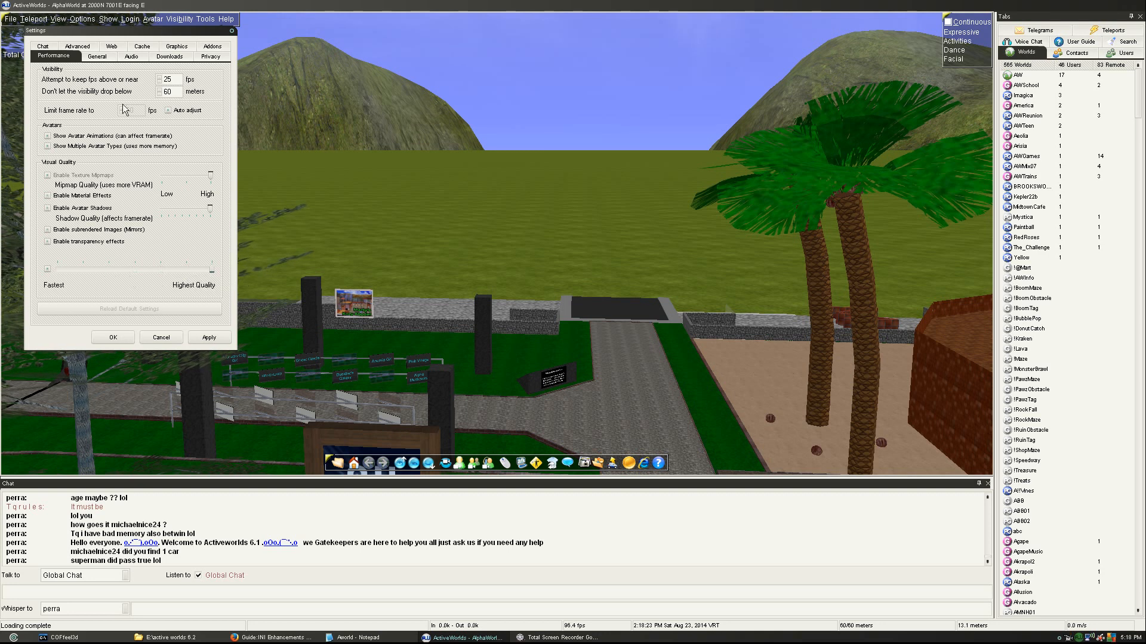
- Review and apply the General sound and control settings, then view Audio volume levels
click(97, 56)
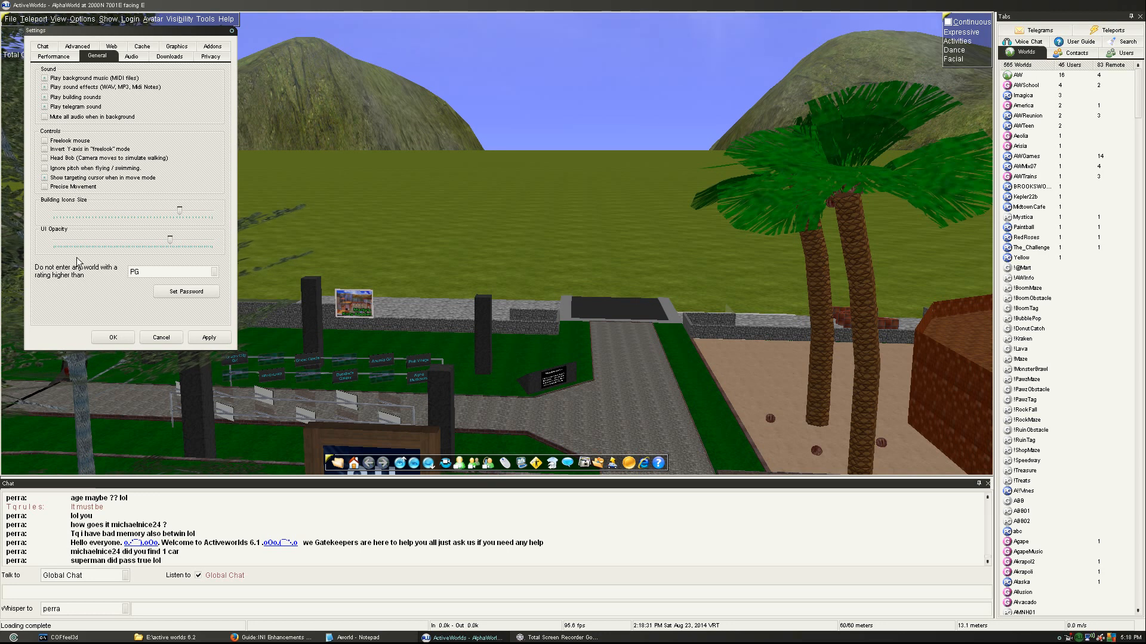
mouse_move(173, 245)
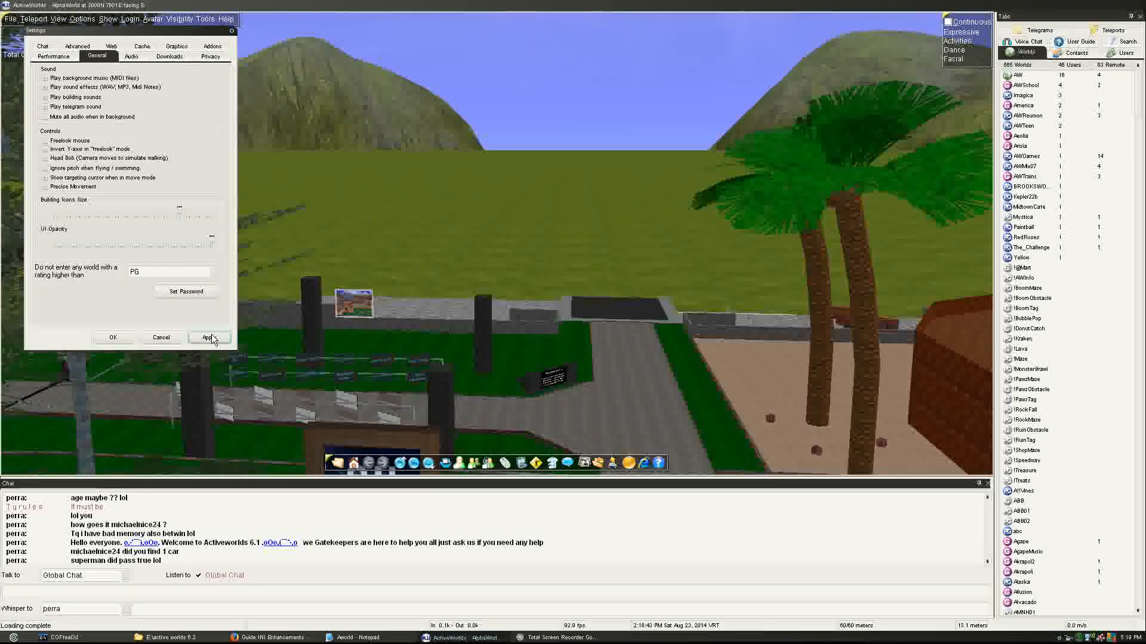
click(208, 338)
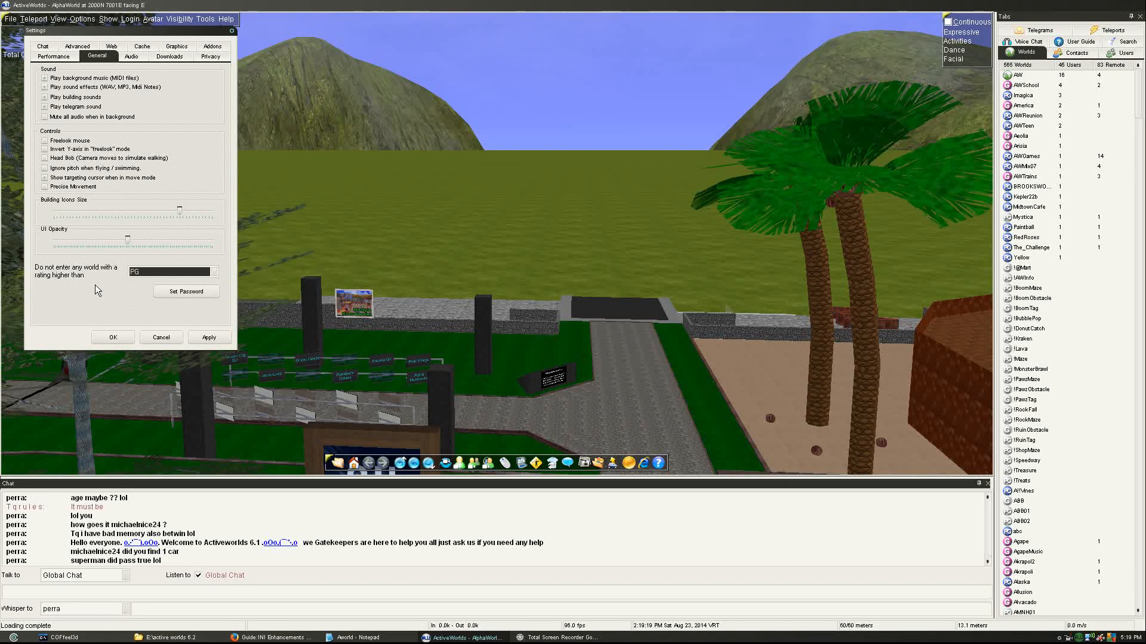
click(131, 56)
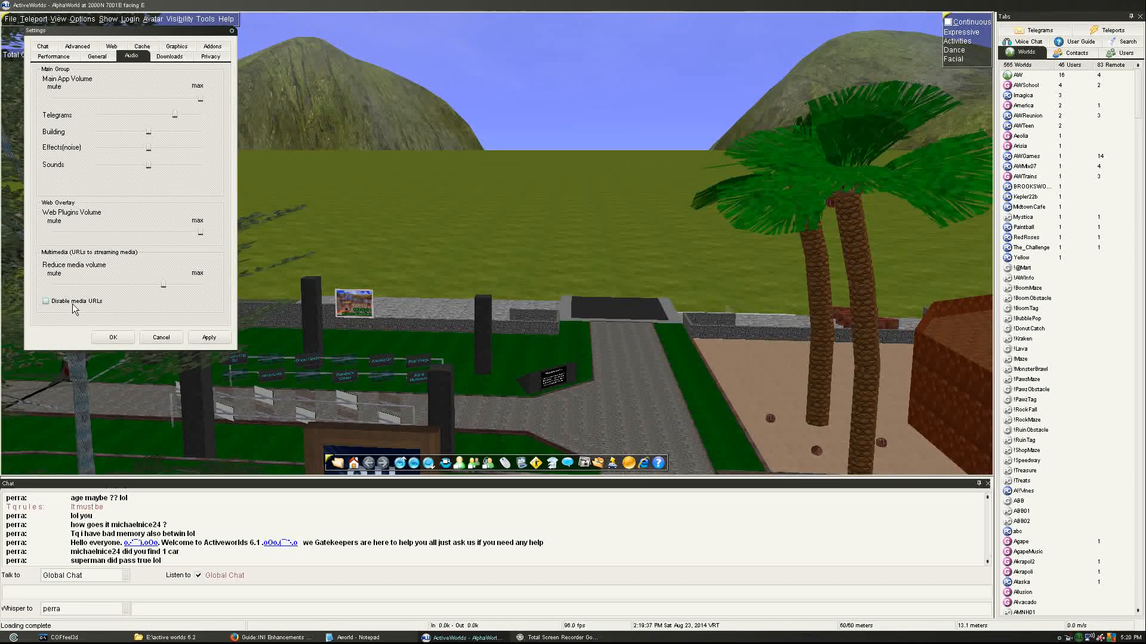
- Step through the Downloads and Privacy tabs to the Addons page describing GrabFrame
click(45, 301)
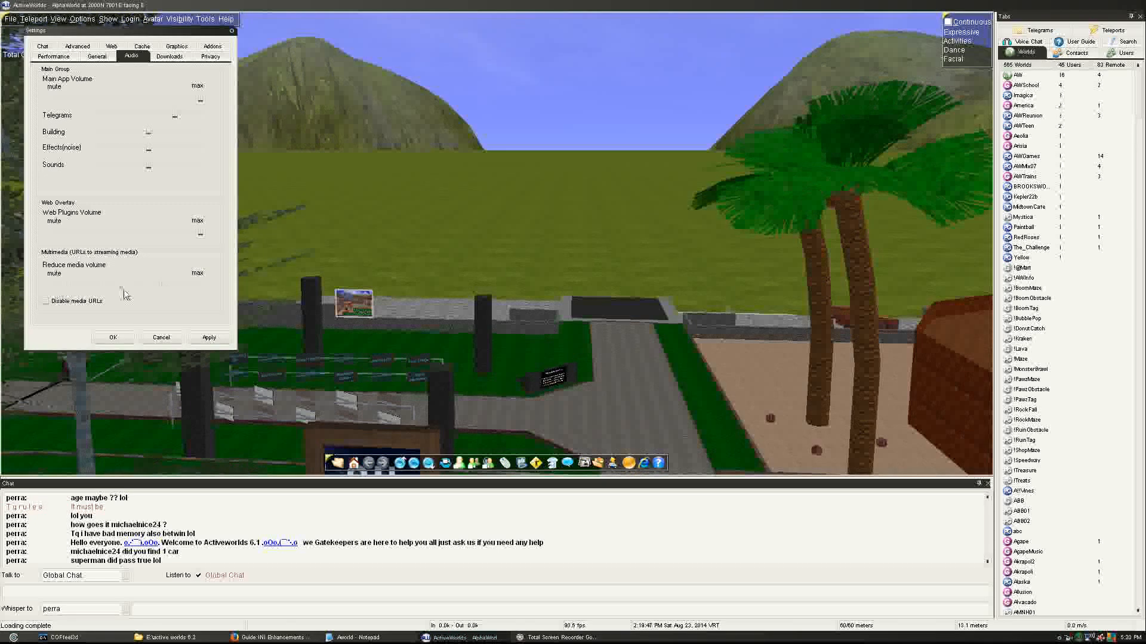
click(170, 56)
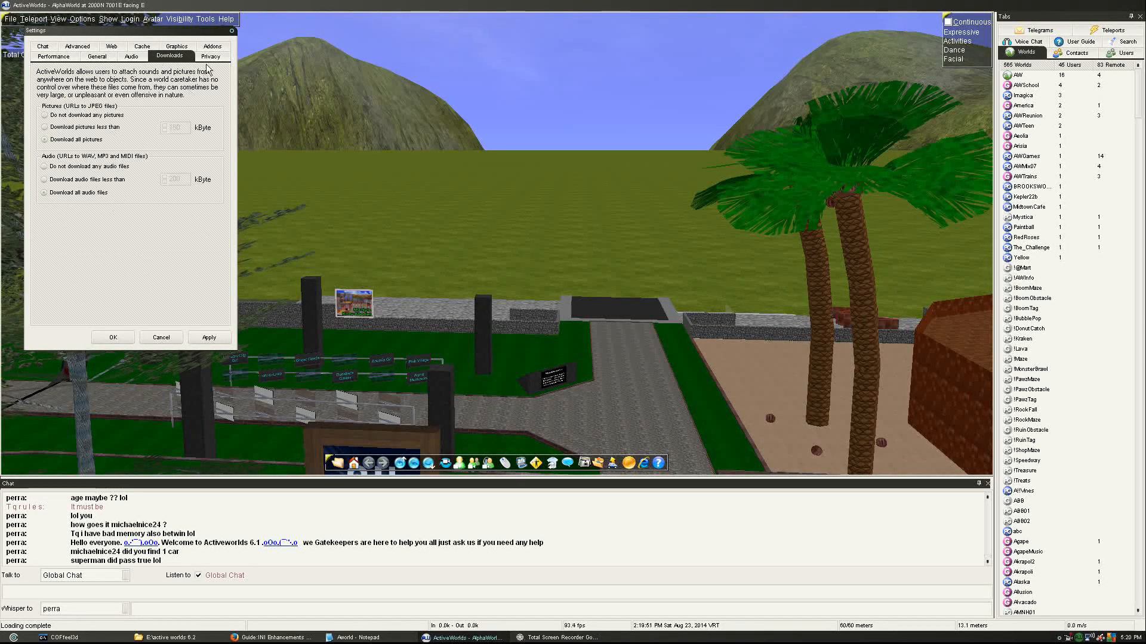
click(210, 56)
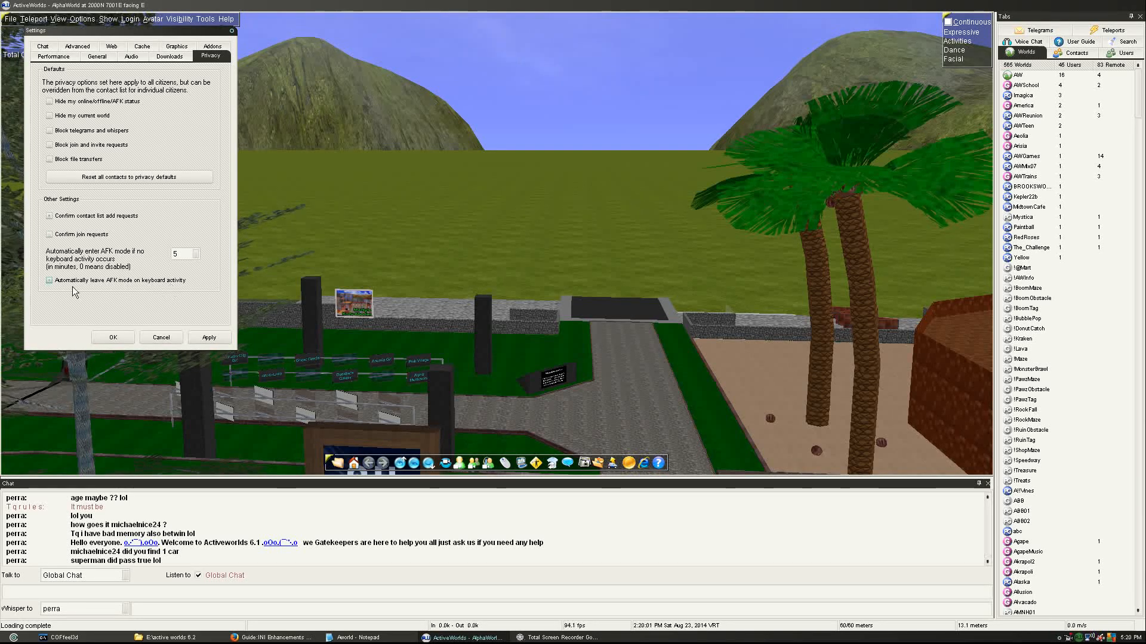
click(212, 56)
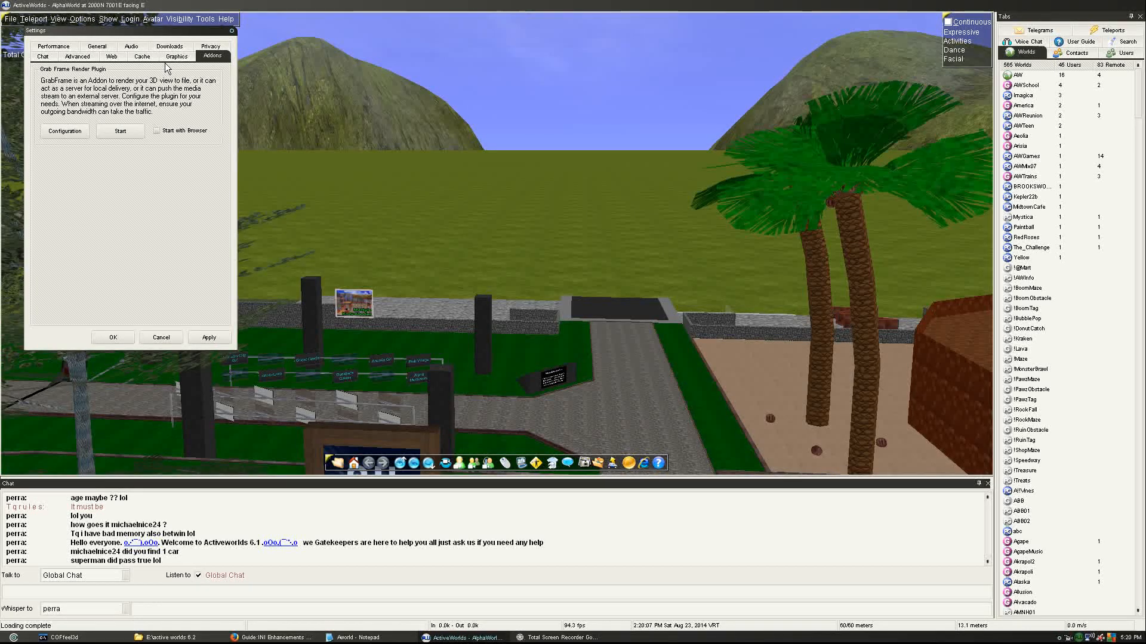
- Set 16x anisotropic filtering and 8x Multisample antialiasing on the Graphics tab, and apply
click(176, 56)
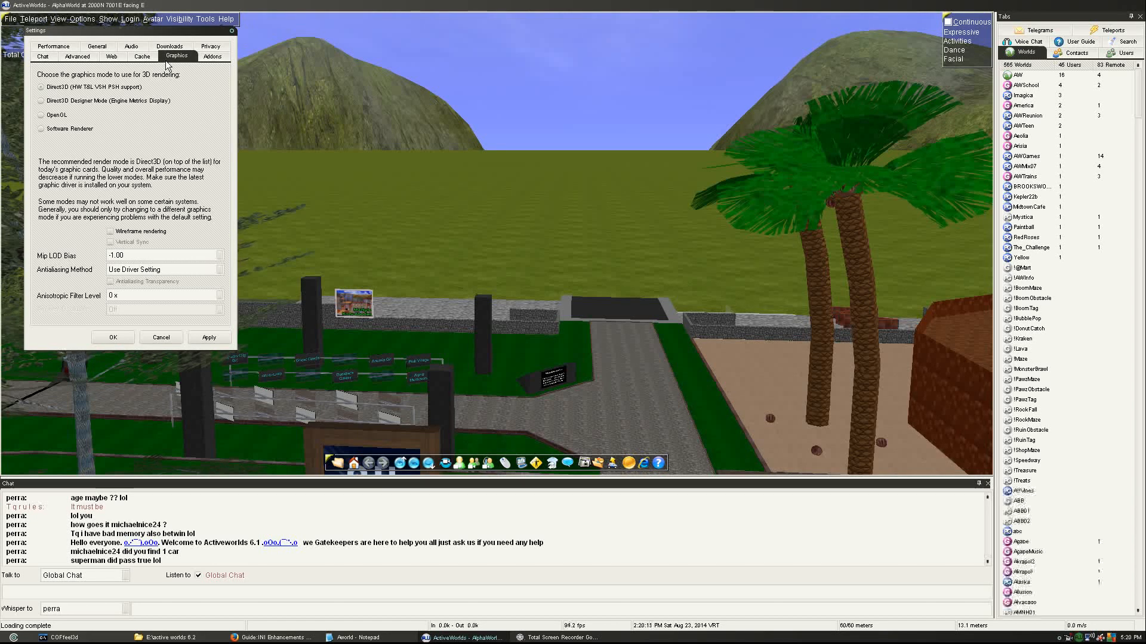
click(217, 295)
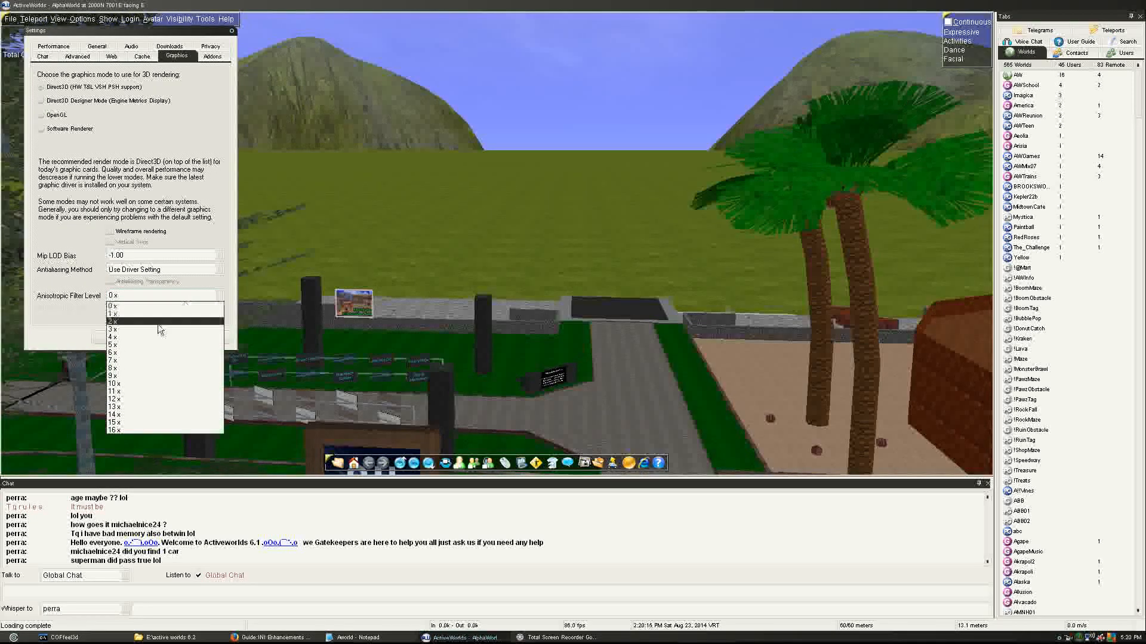
click(114, 429)
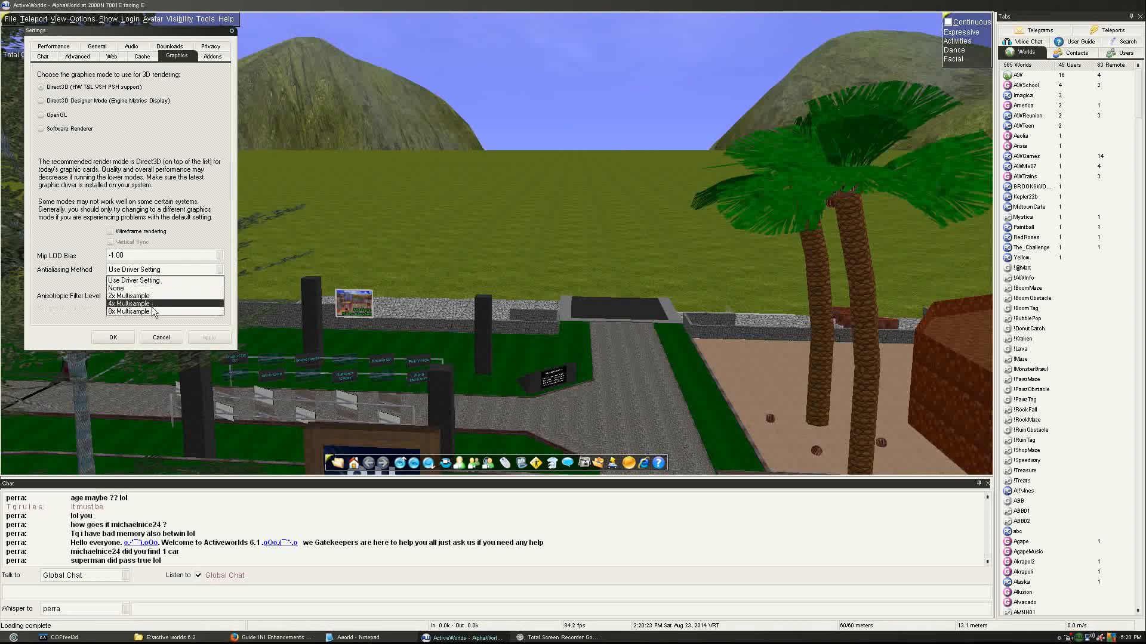
click(130, 312)
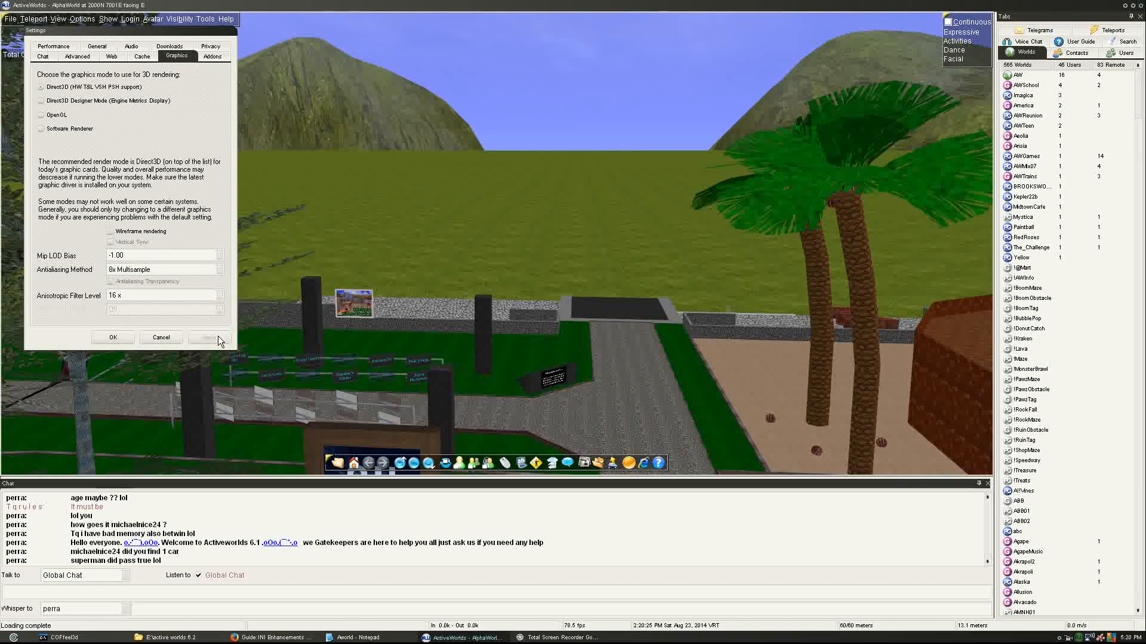
click(143, 56)
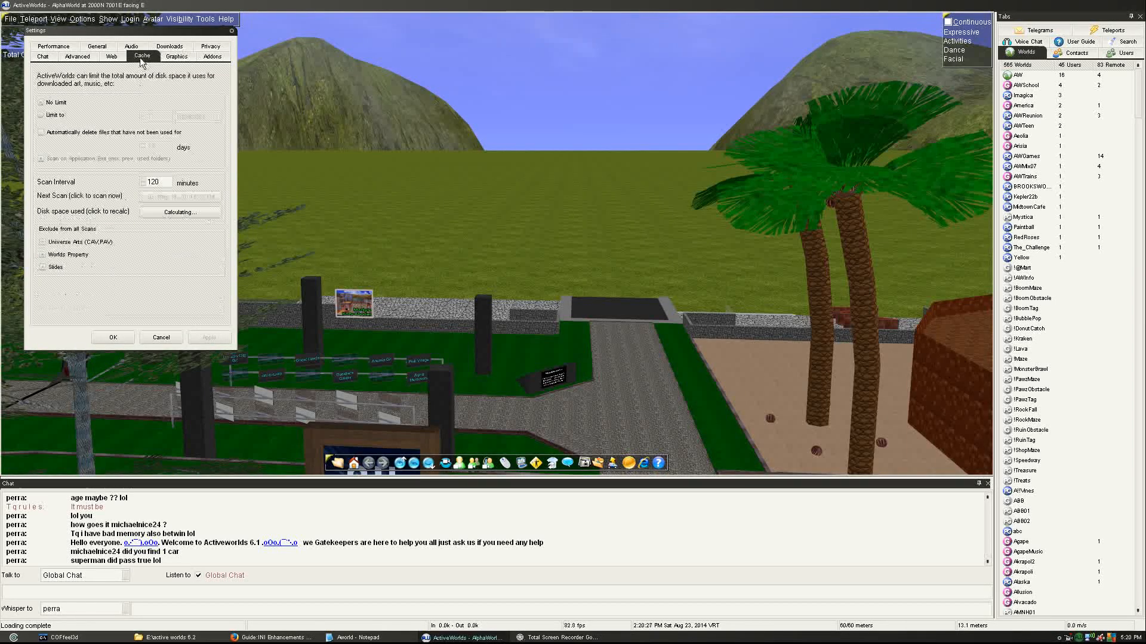
- Review the disk cache and Advanced pages, leaving the message set at its default, and end on Performance
click(112, 57)
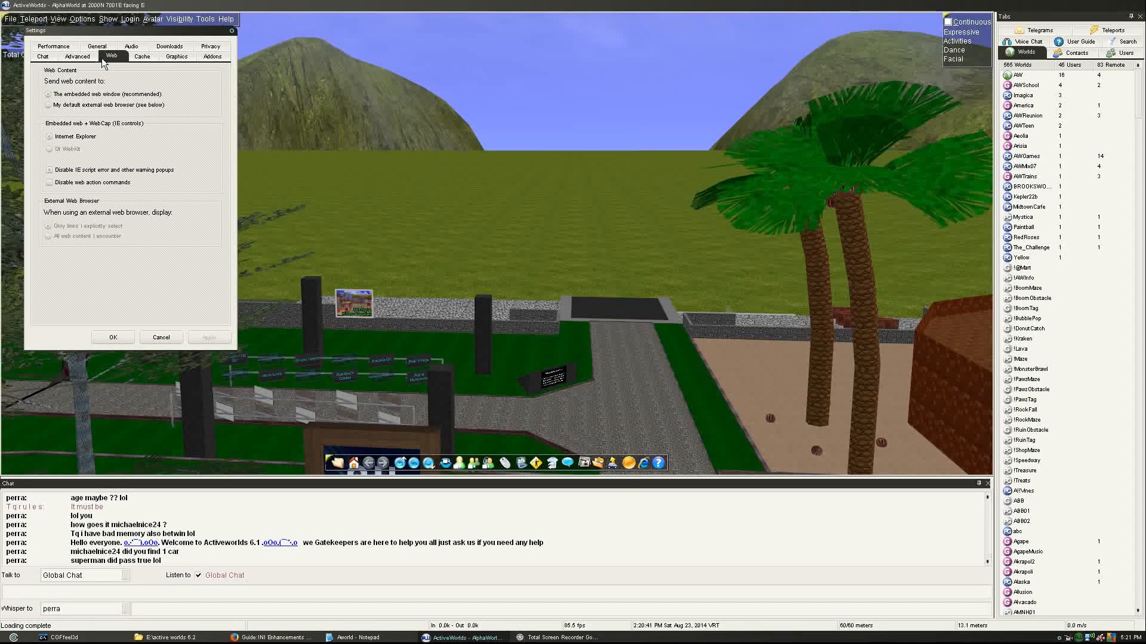
click(78, 57)
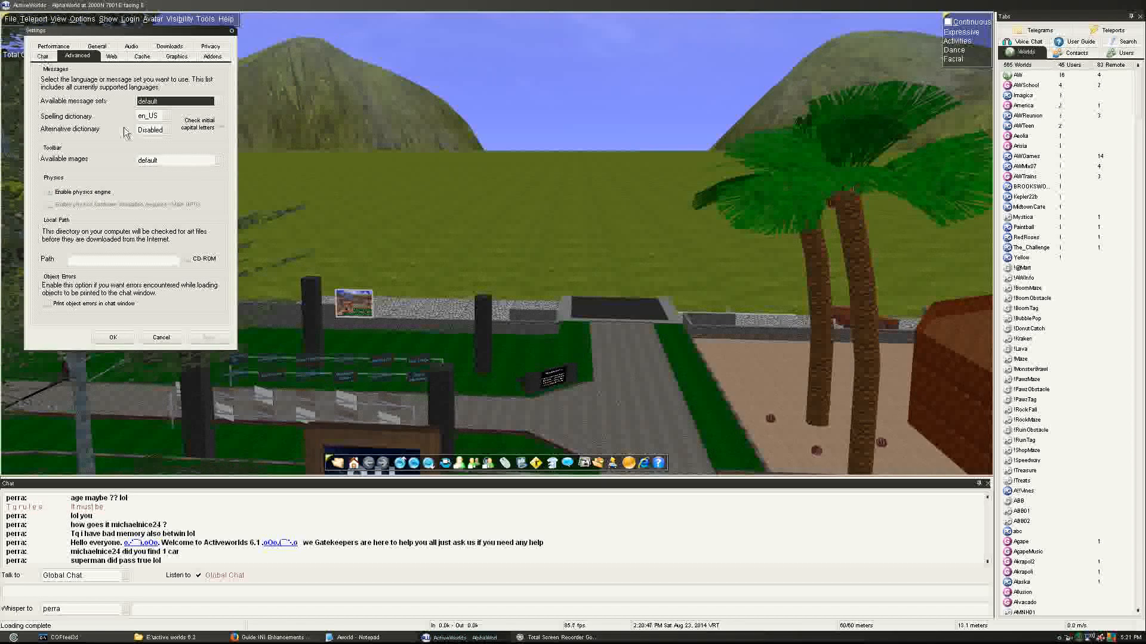
click(166, 117)
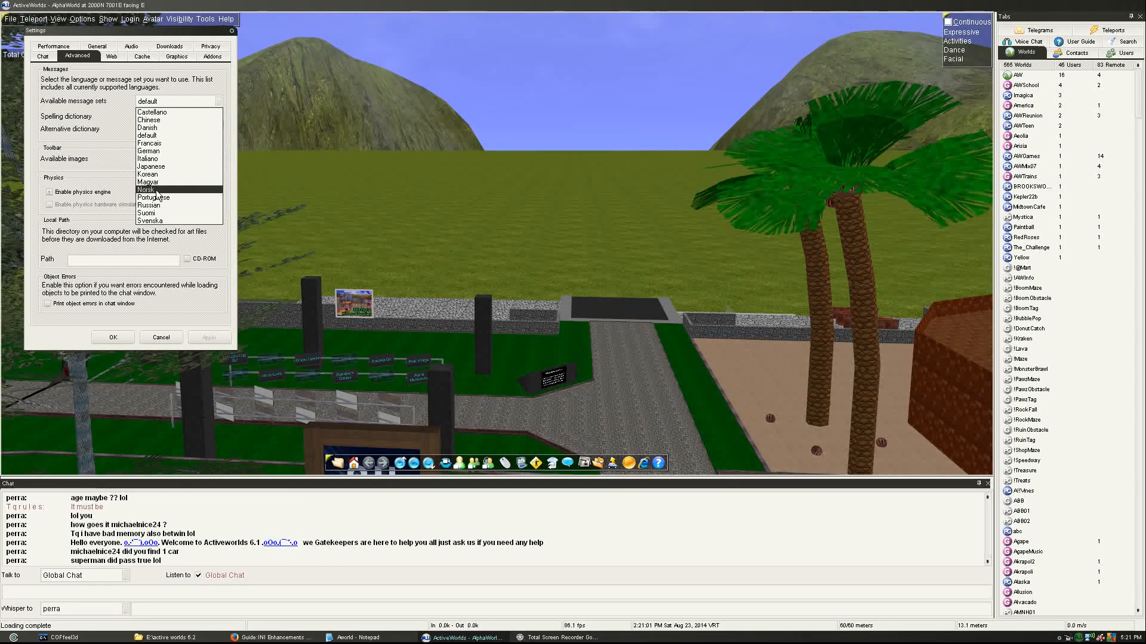
click(153, 197)
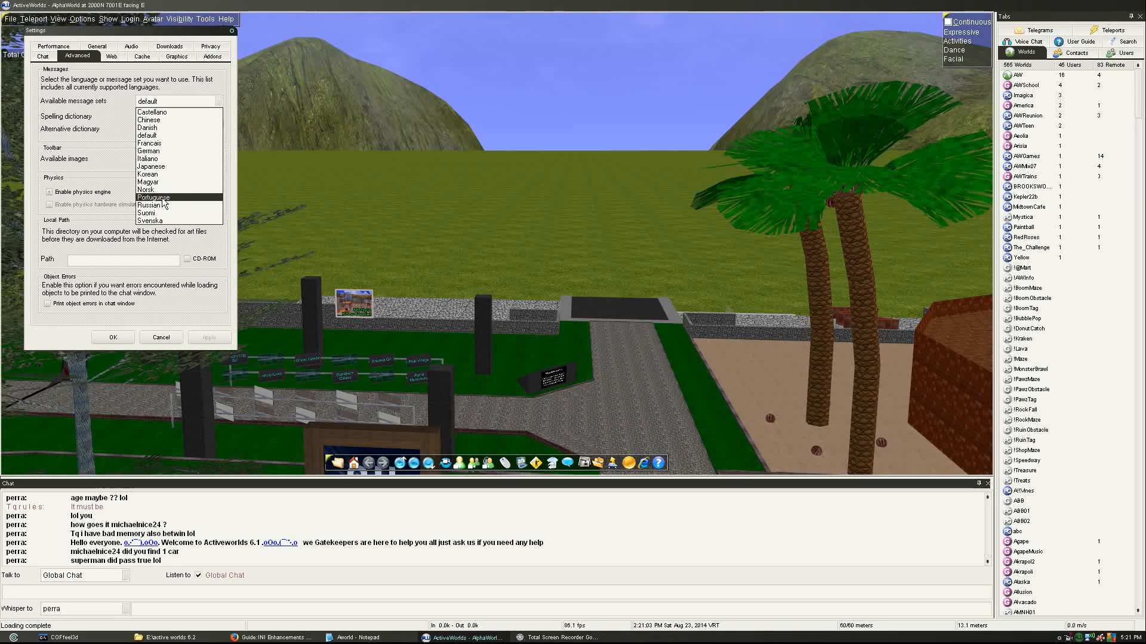
click(146, 213)
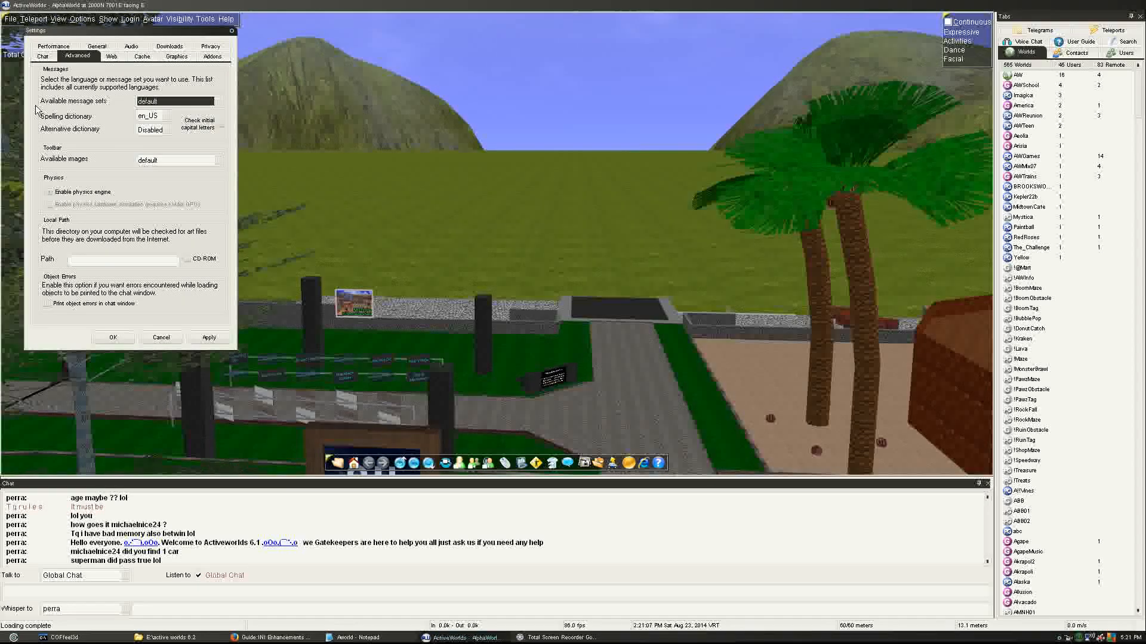
click(42, 56)
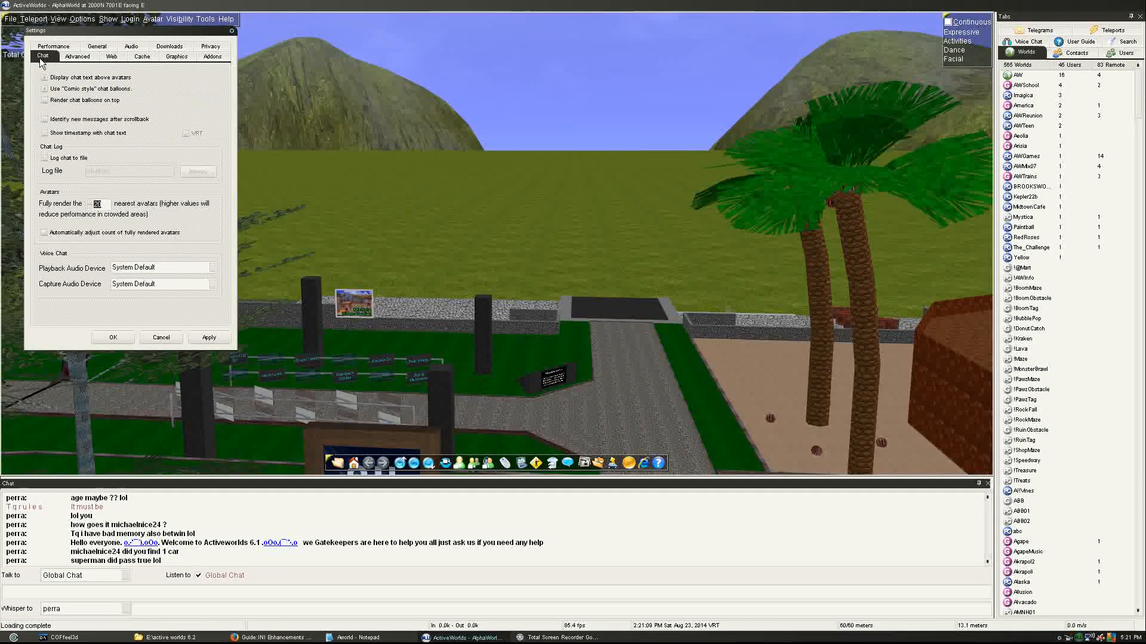
click(52, 56)
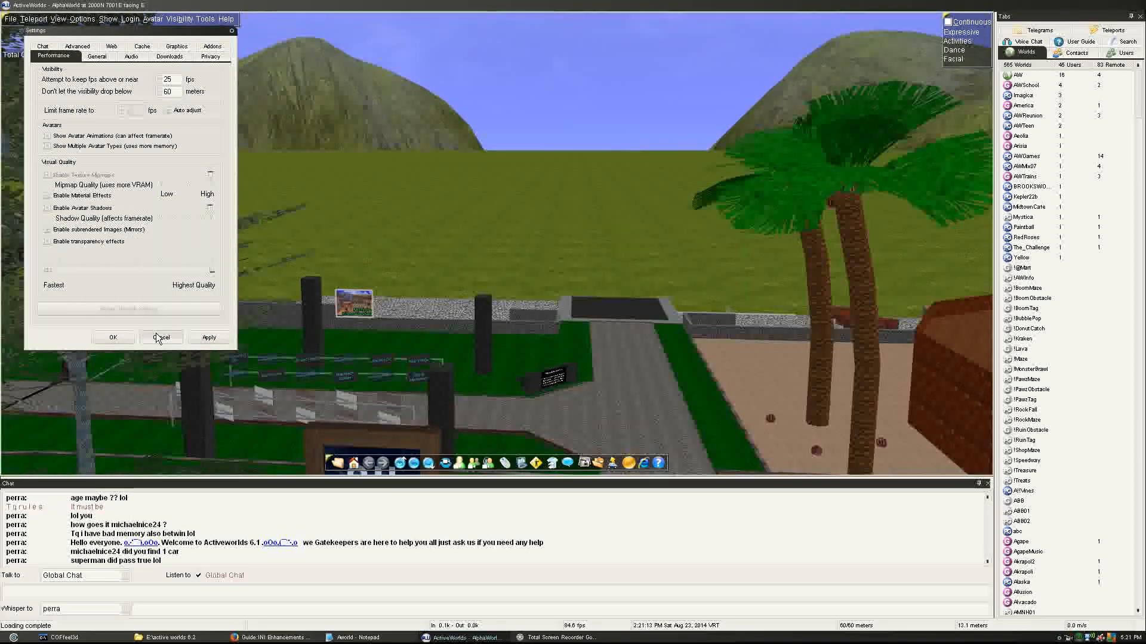
- Cancel the Settings window and dock the floating Tabs panel back at the side
click(77, 56)
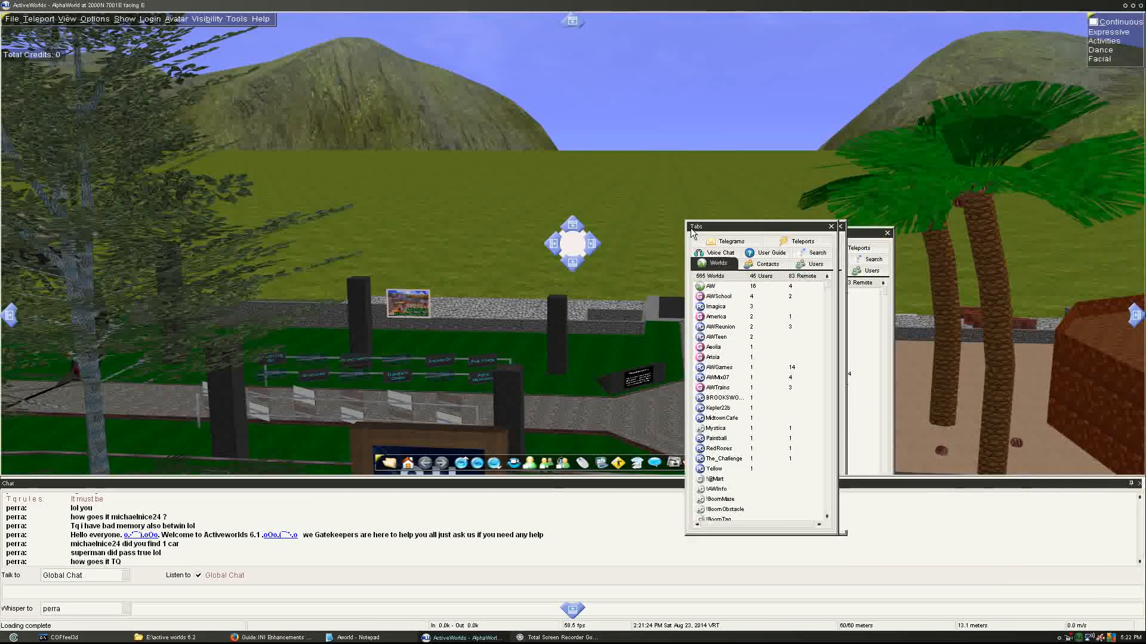
drag(762, 227, 656, 237)
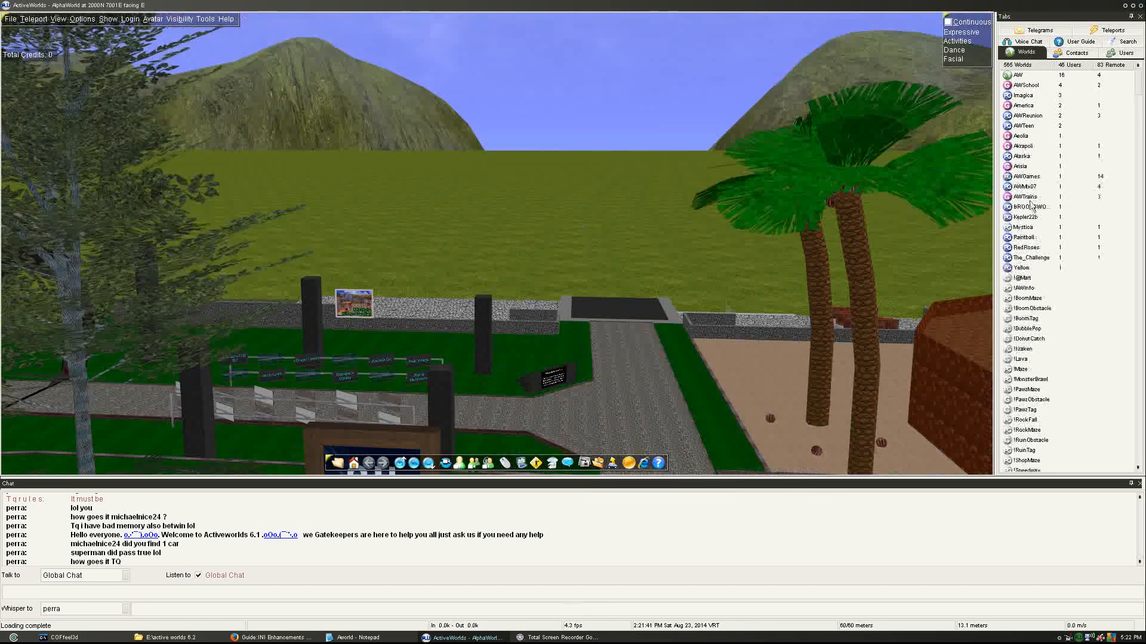
- View the online and offline friends in the Contacts tab, then return to the worlds list
click(1075, 52)
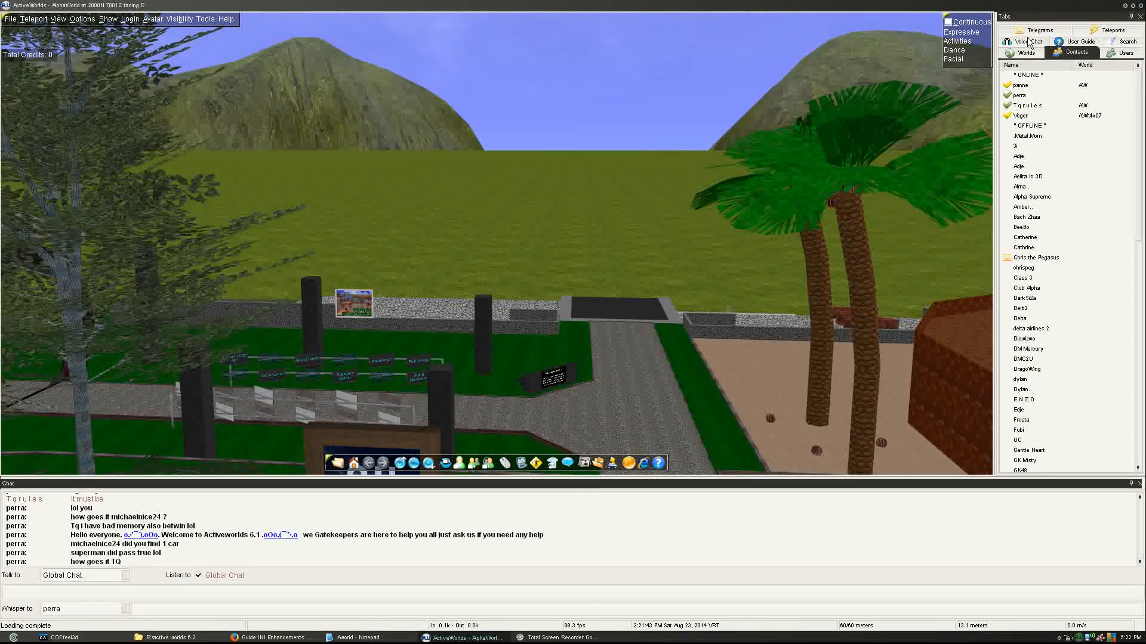
click(1027, 52)
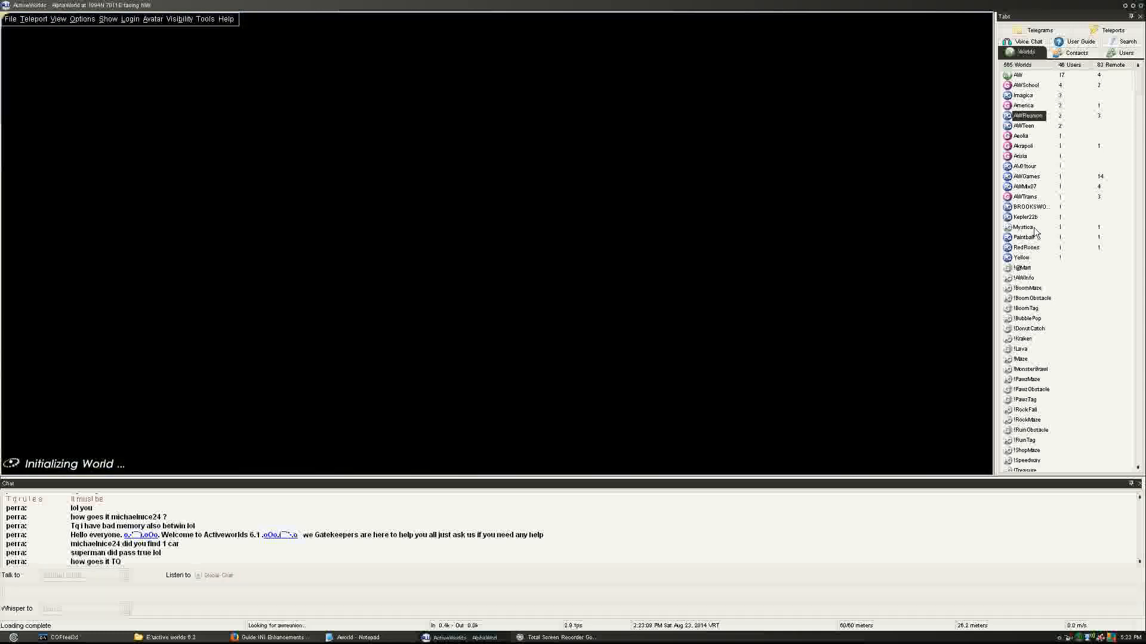
- Enter AWReunion from the Worlds list and let its welcome messages appear
double_click(1024, 115)
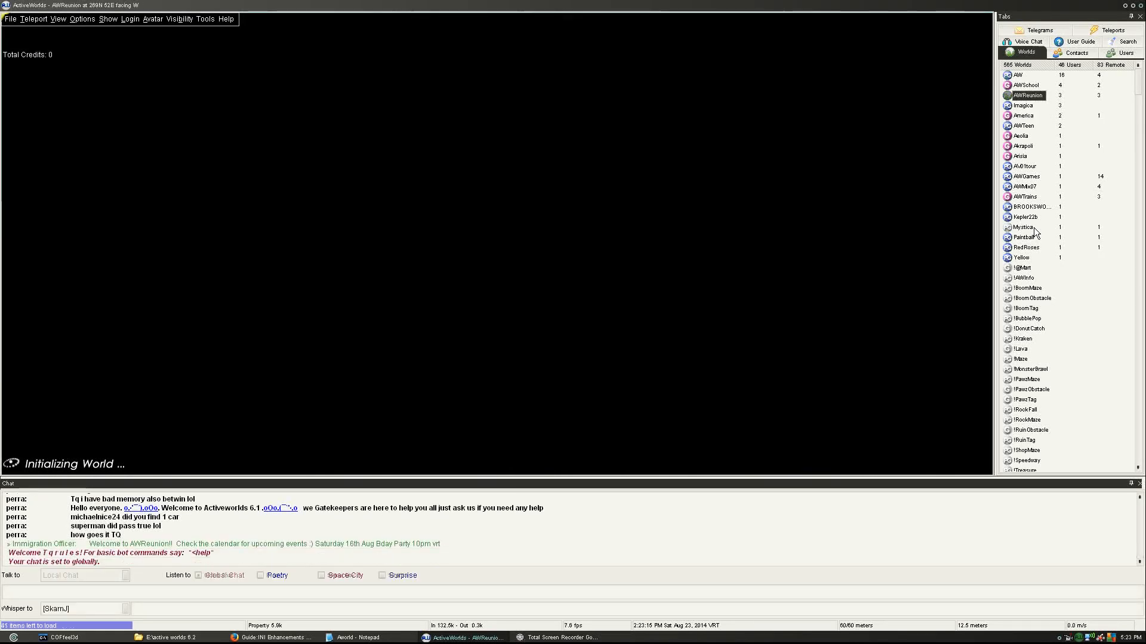
click(1026, 460)
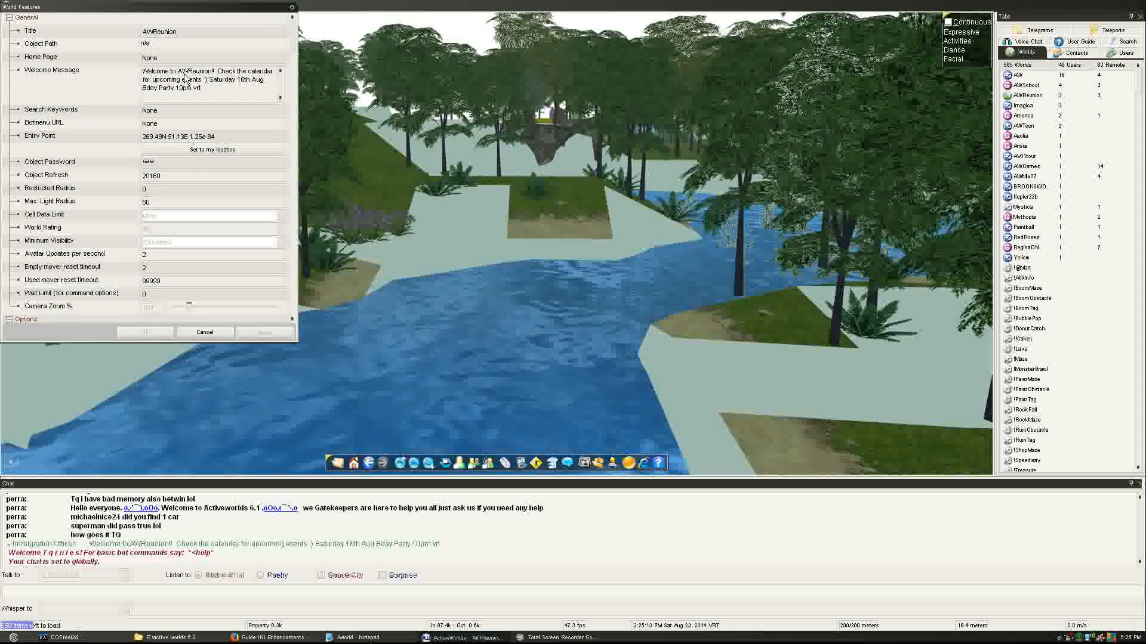
- Move the World Features window to the centre of the scene
drag(146, 6, 524, 52)
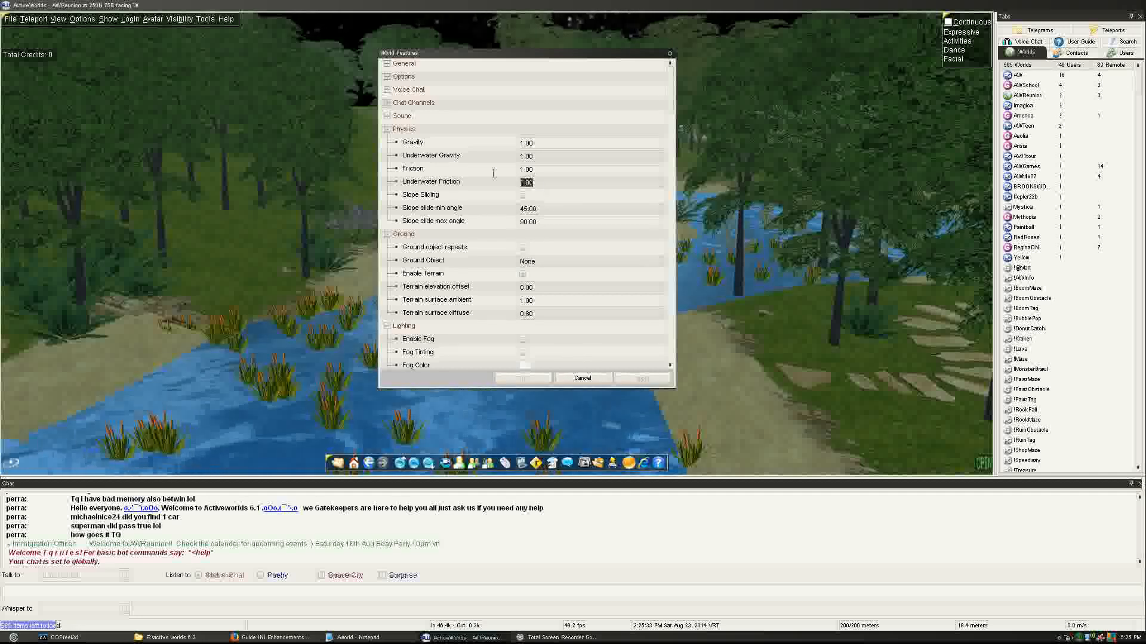
- Scroll World Features through the shallow water and wave values, then cancel it
click(527, 168)
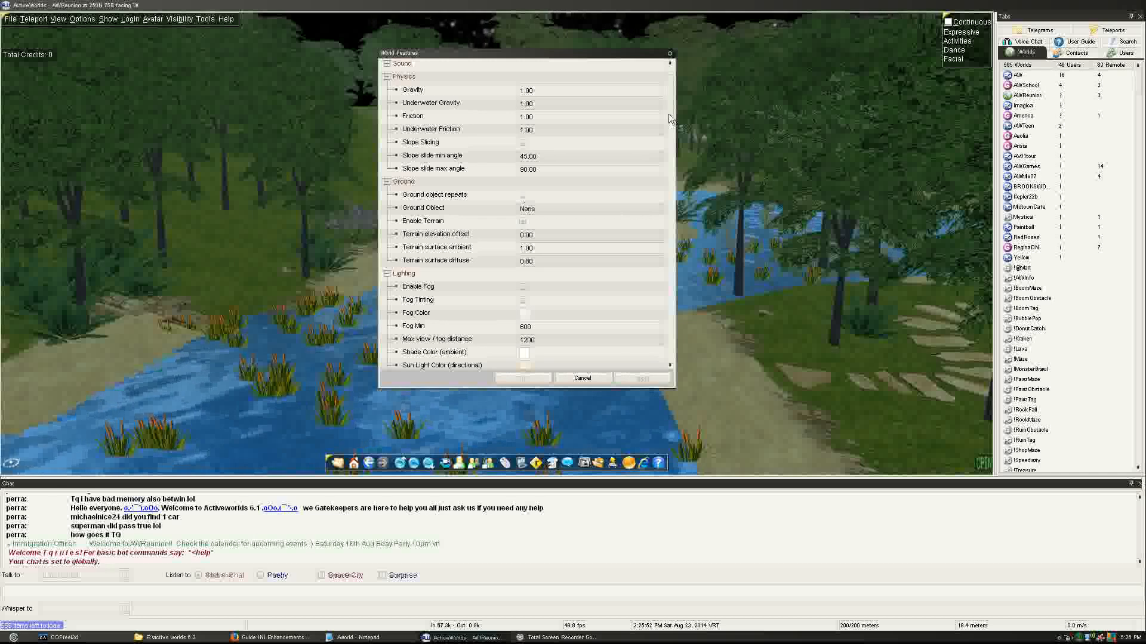
scroll(down, 3)
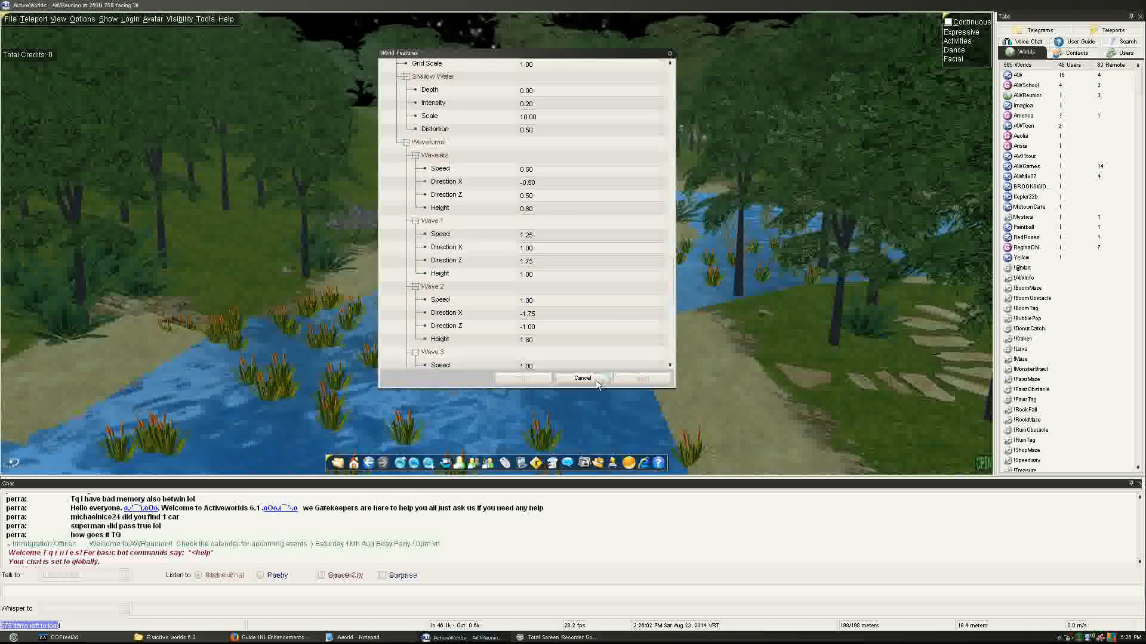
click(582, 378)
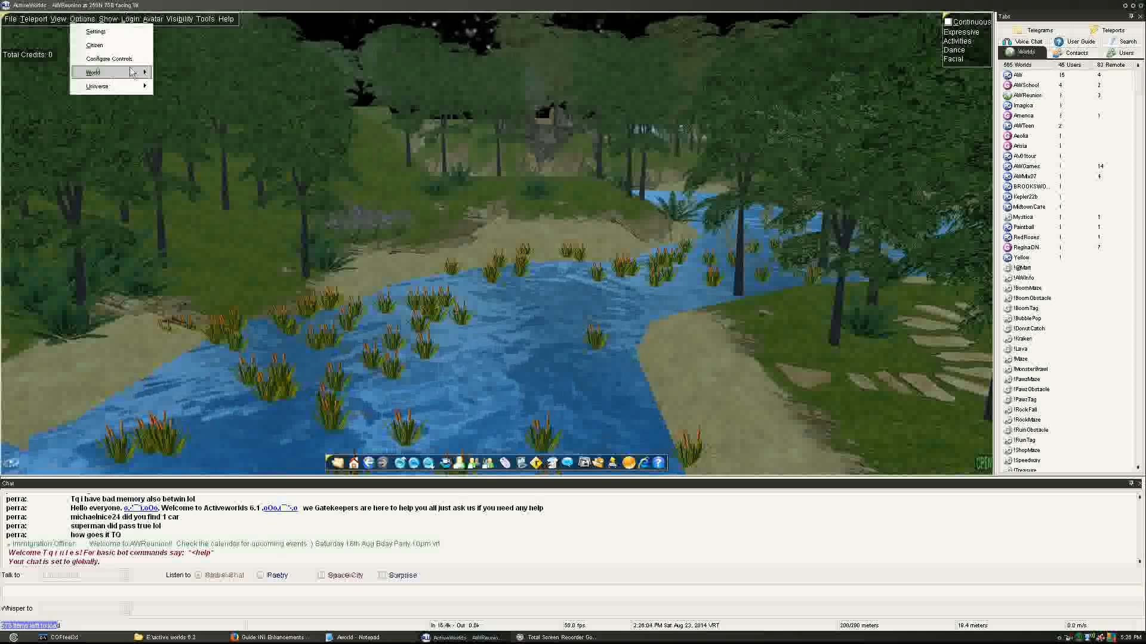
- Reopen World Features and scroll down to the Ocean Shader Options
click(91, 72)
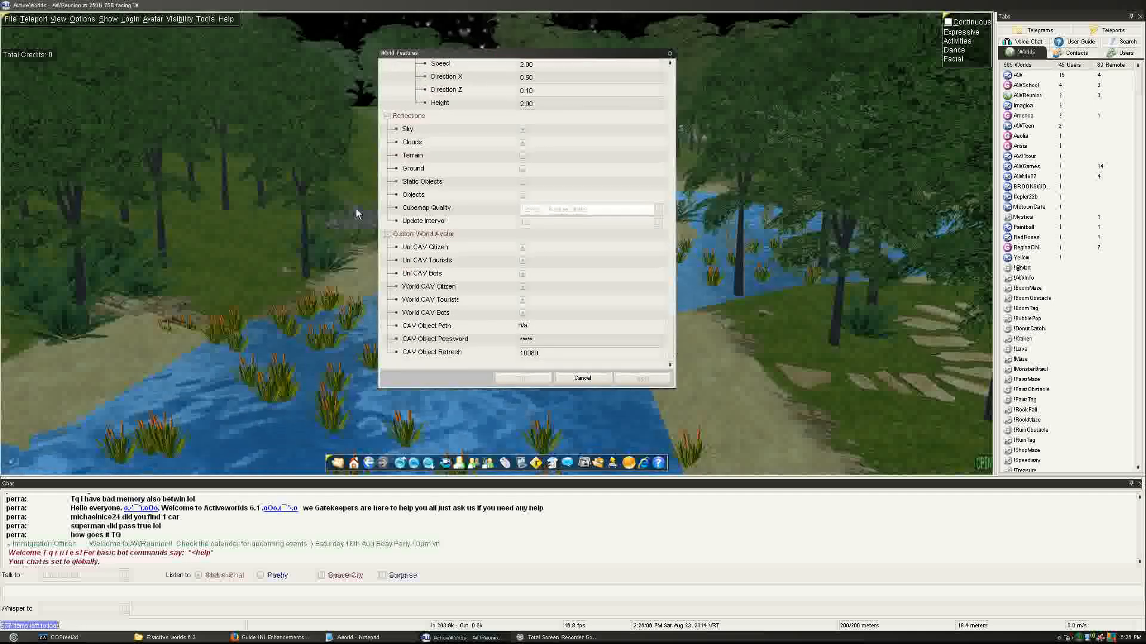
scroll(down, 3)
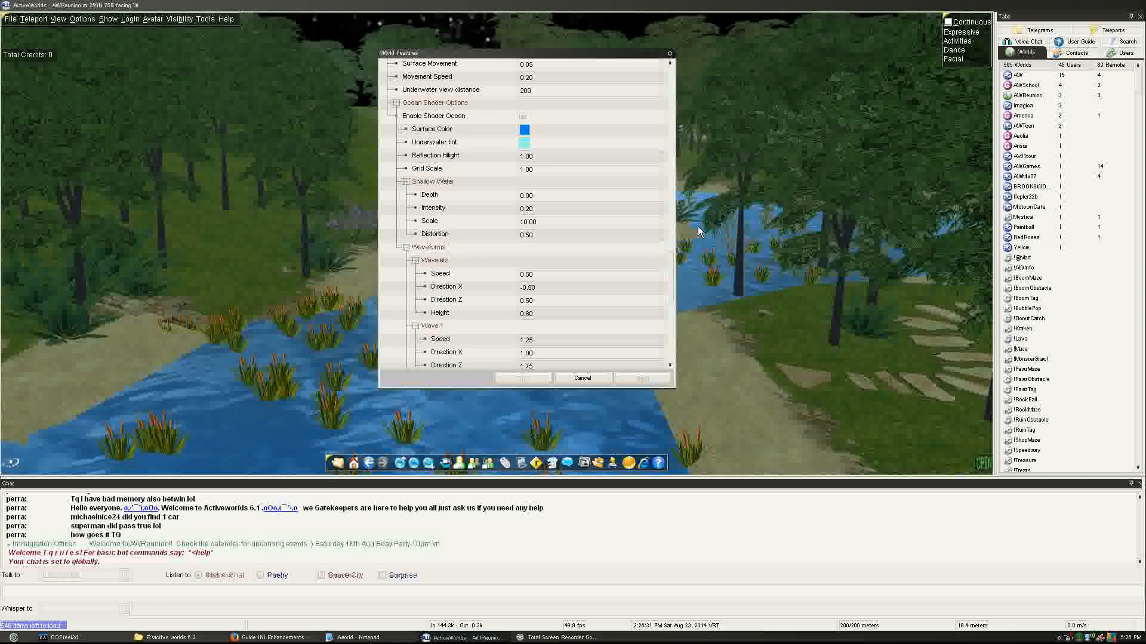
- Scroll back up to the Lighting and sun/moon settings, then cancel World Features
scroll(up, 3)
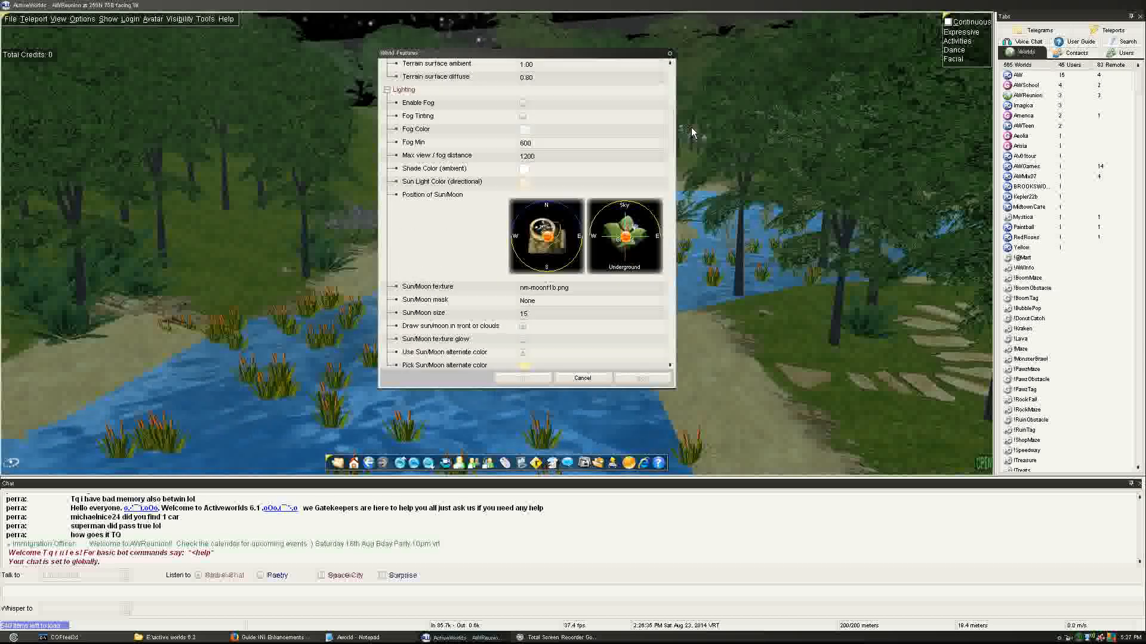
click(582, 378)
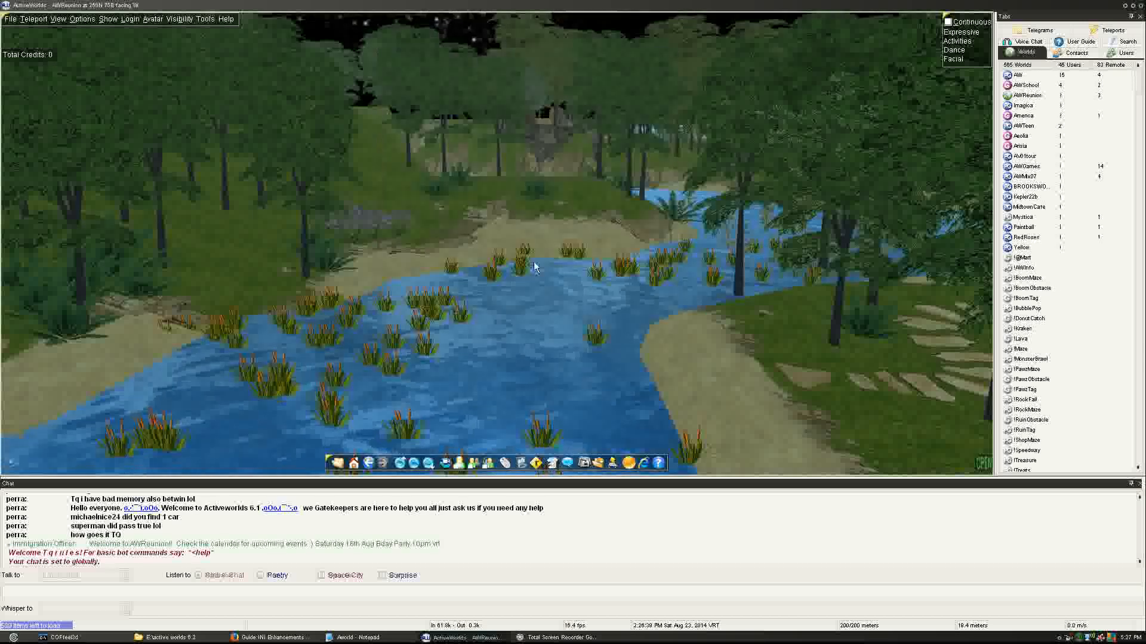